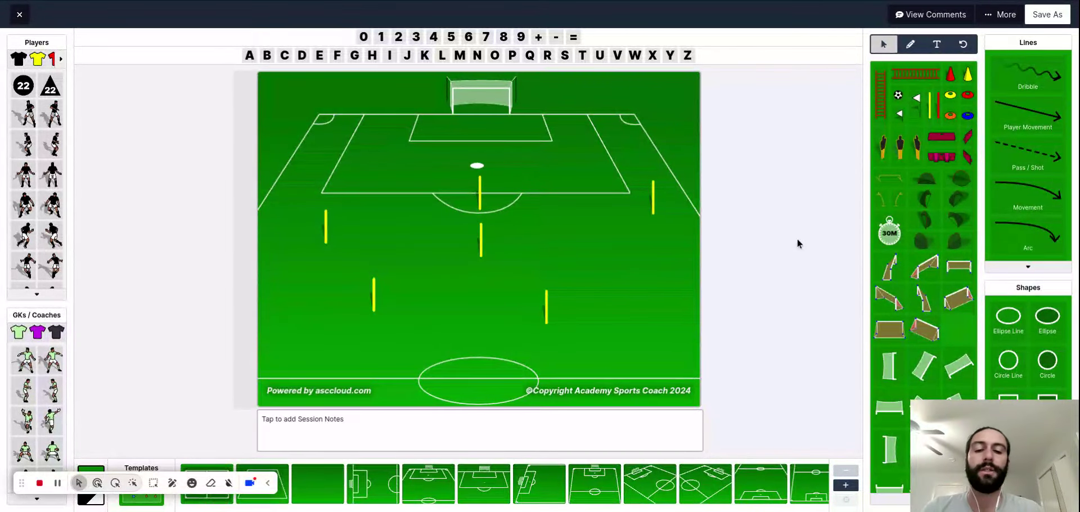
mouse_move(752, 315)
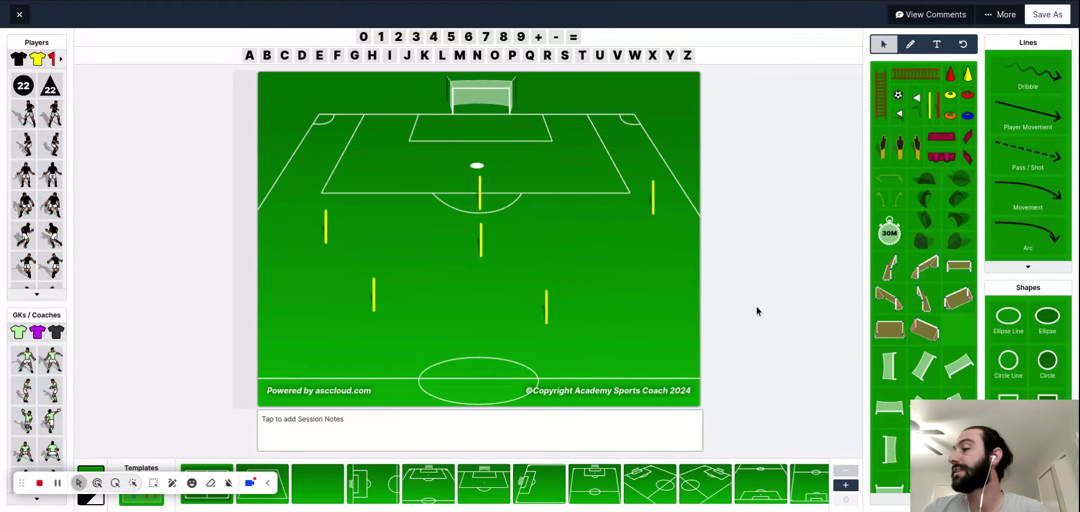
mouse_move(824, 326)
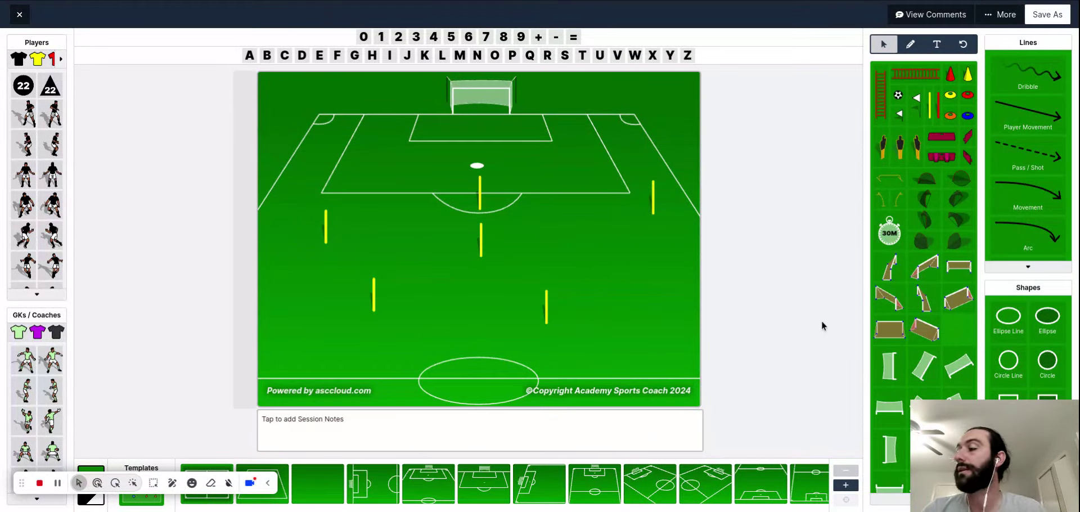
mouse_move(461, 289)
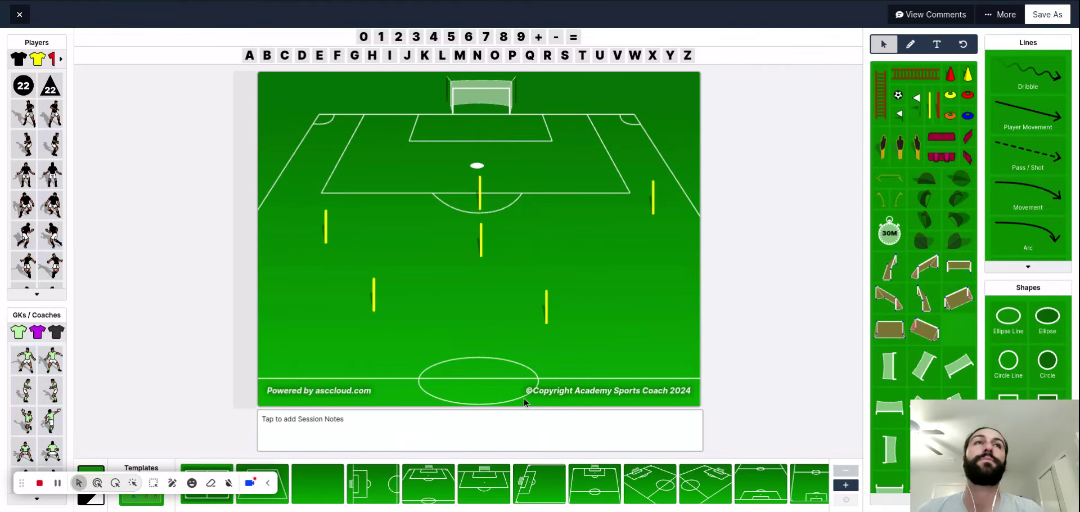
mouse_move(825, 385)
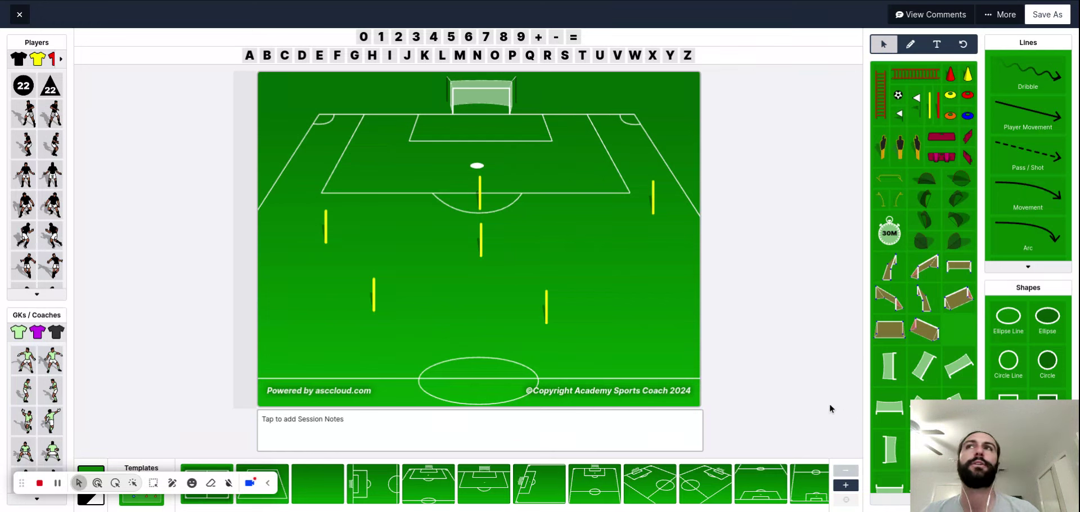
mouse_move(906, 420)
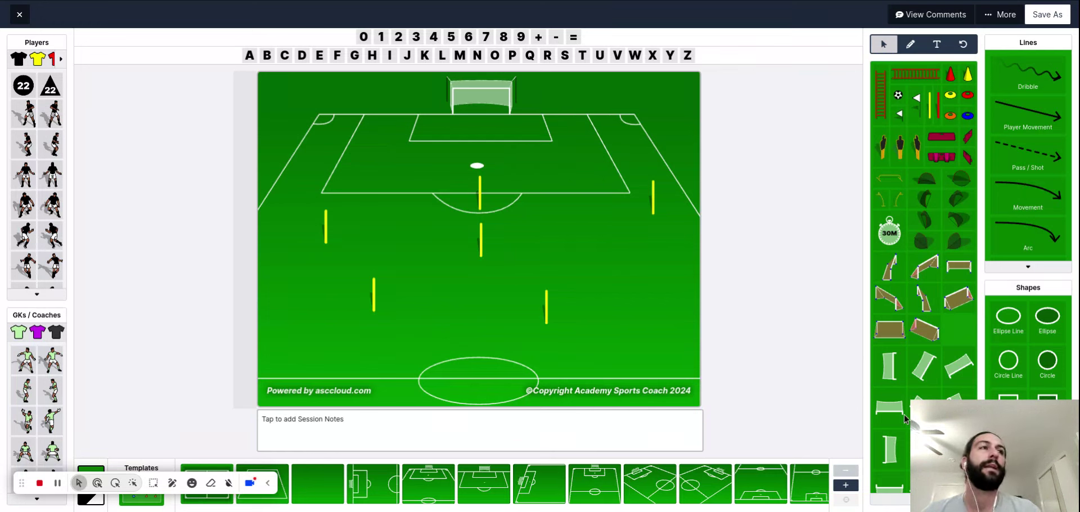
mouse_move(502, 249)
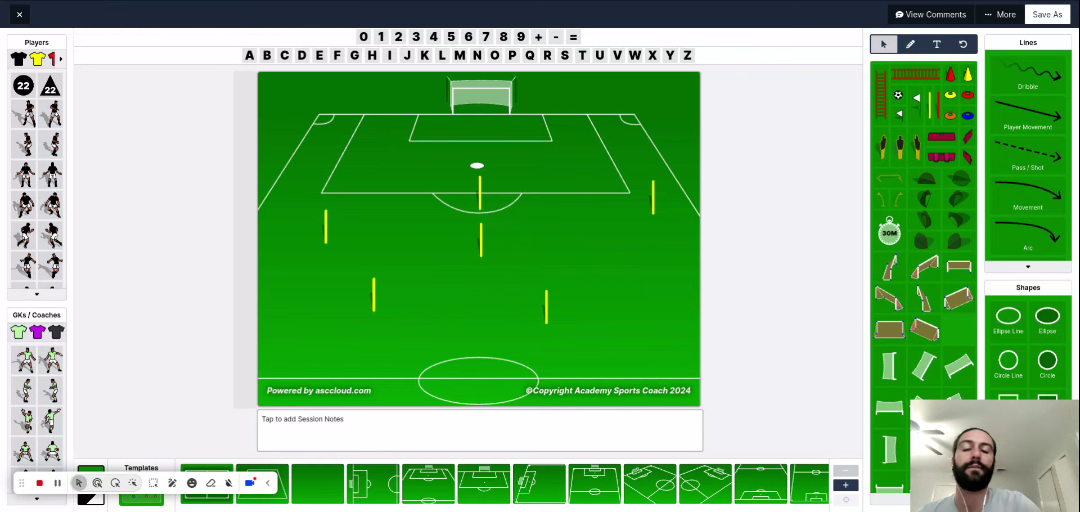
mouse_move(1027, 161)
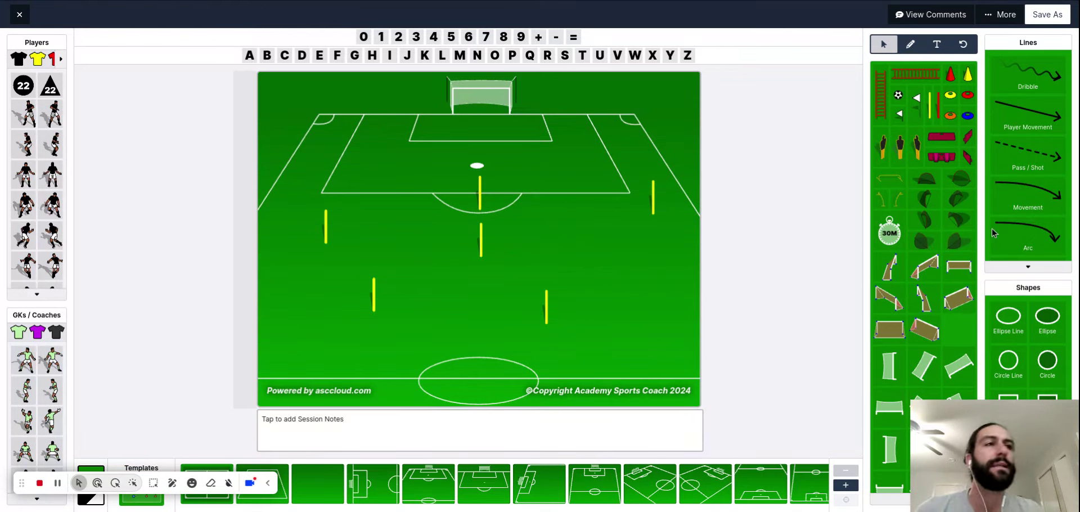
mouse_move(987, 194)
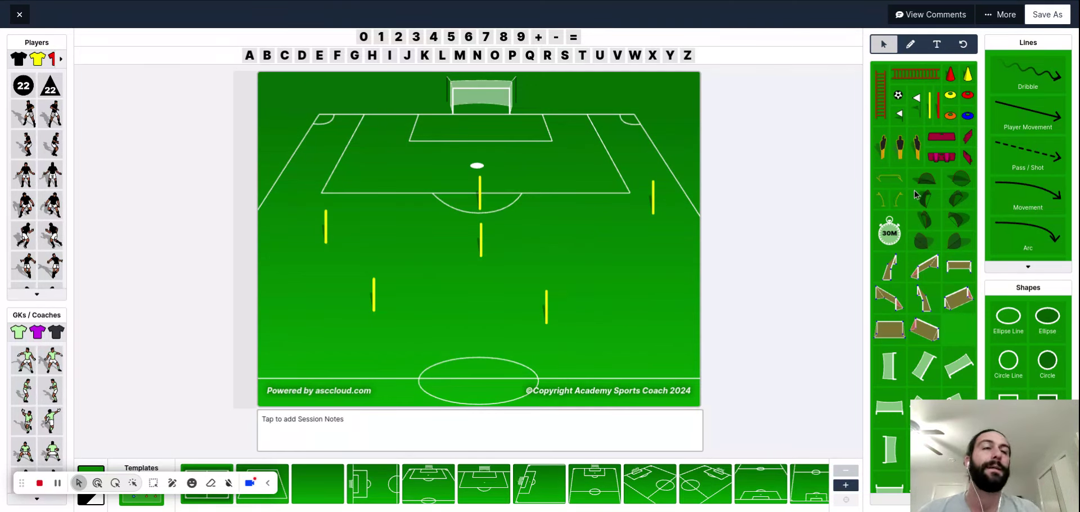
mouse_move(614, 153)
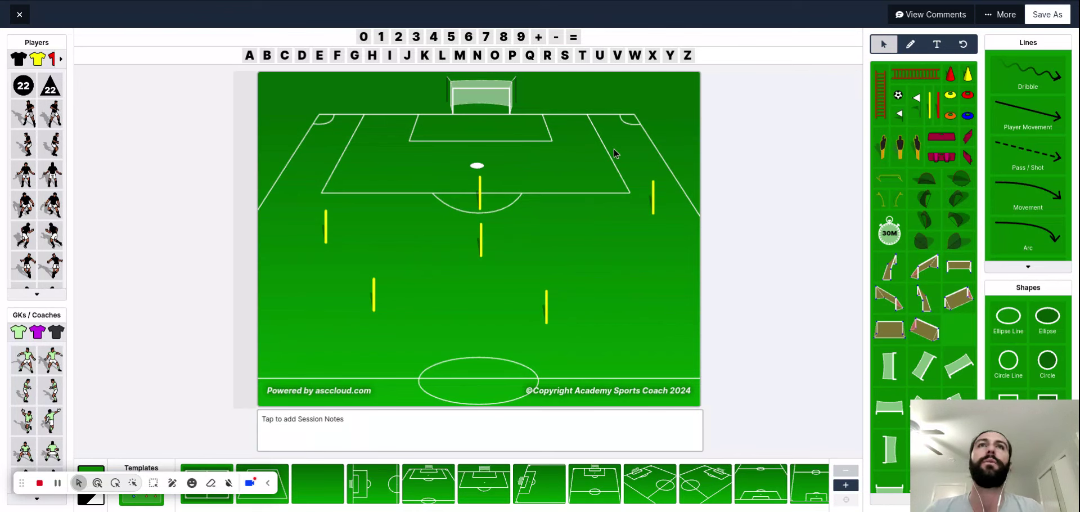
mouse_move(636, 147)
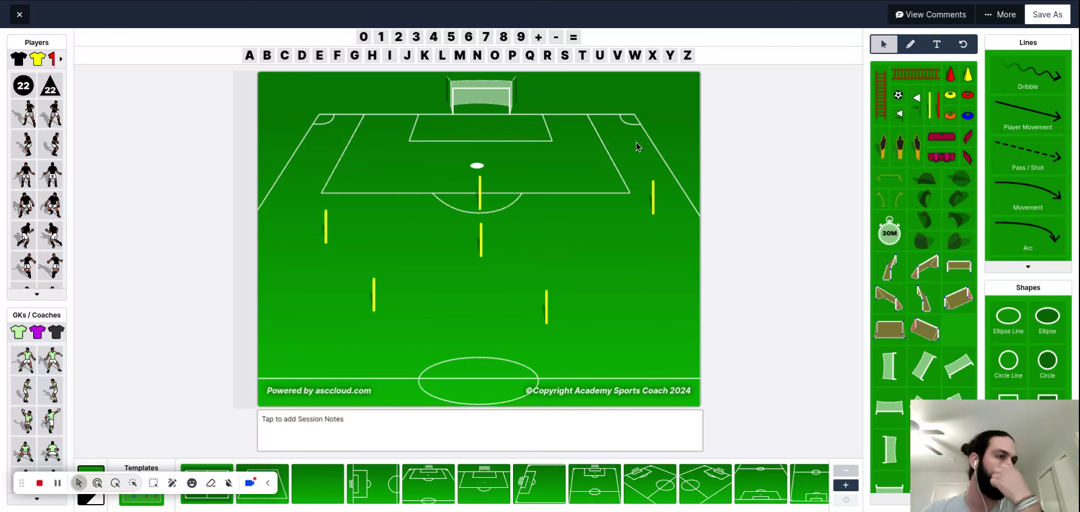
mouse_move(1023, 181)
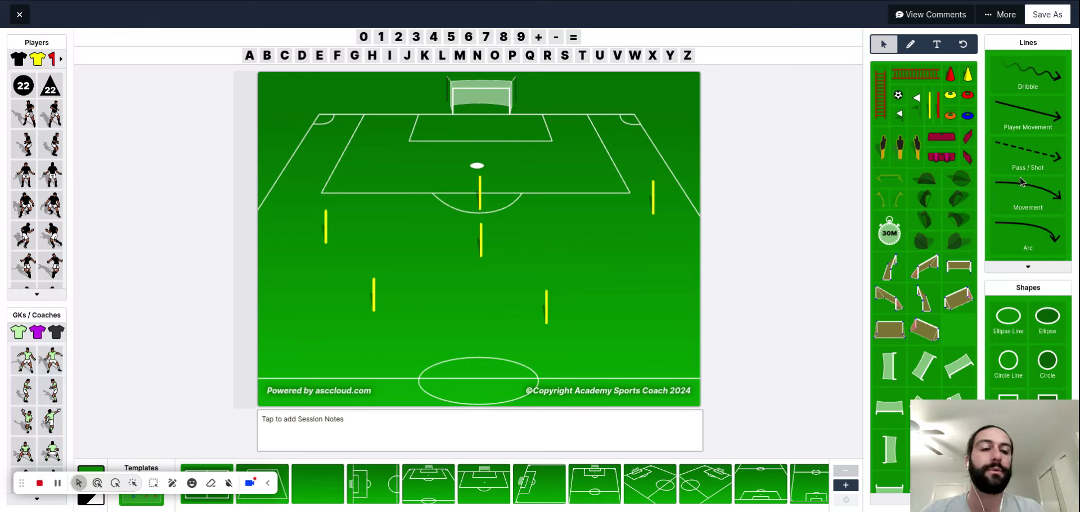
mouse_move(879, 182)
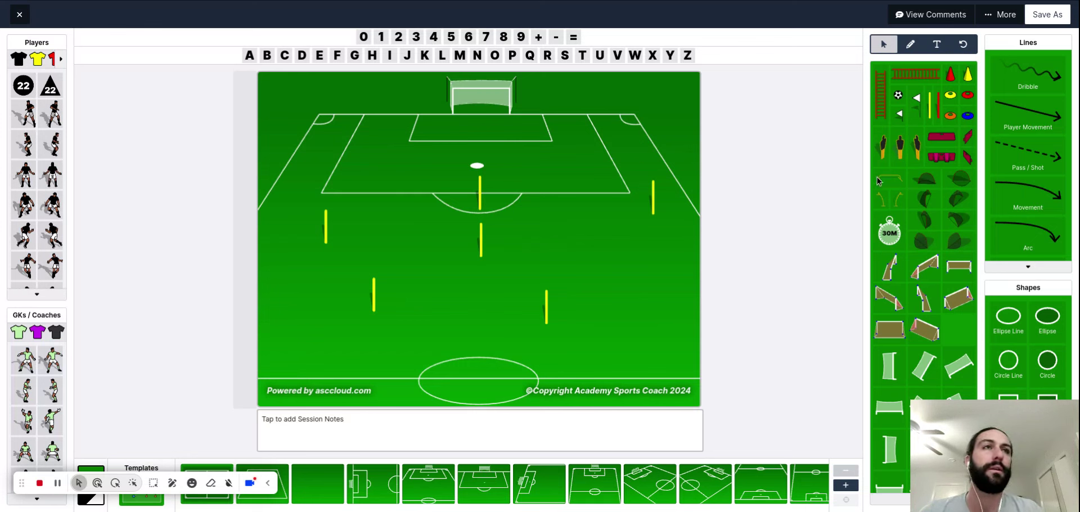
mouse_move(481, 202)
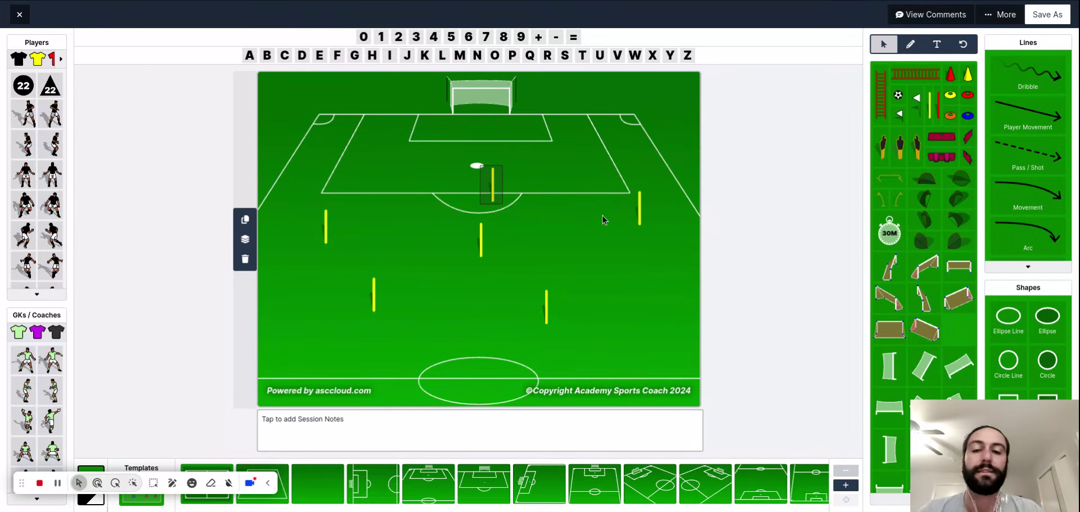
mouse_move(596, 219)
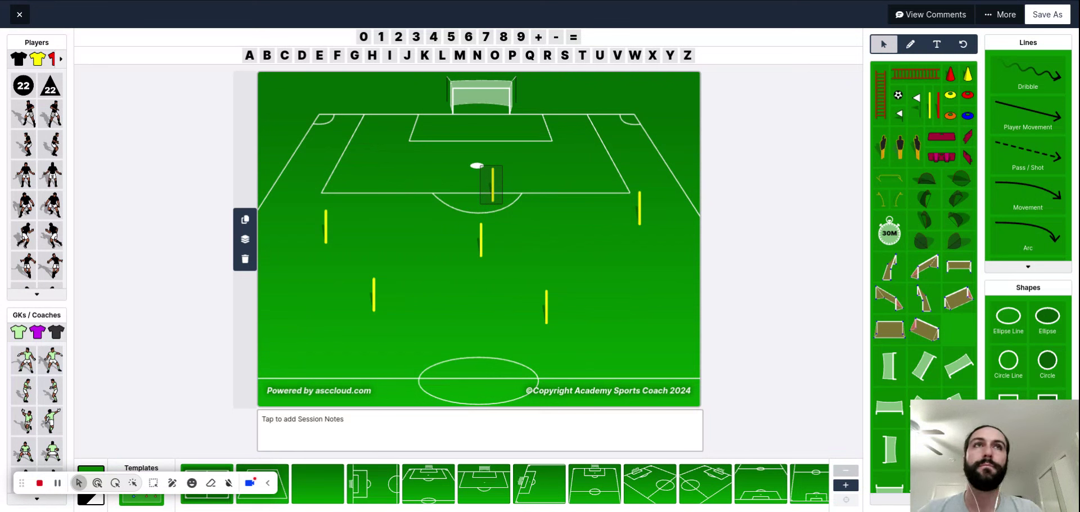
mouse_move(560, 229)
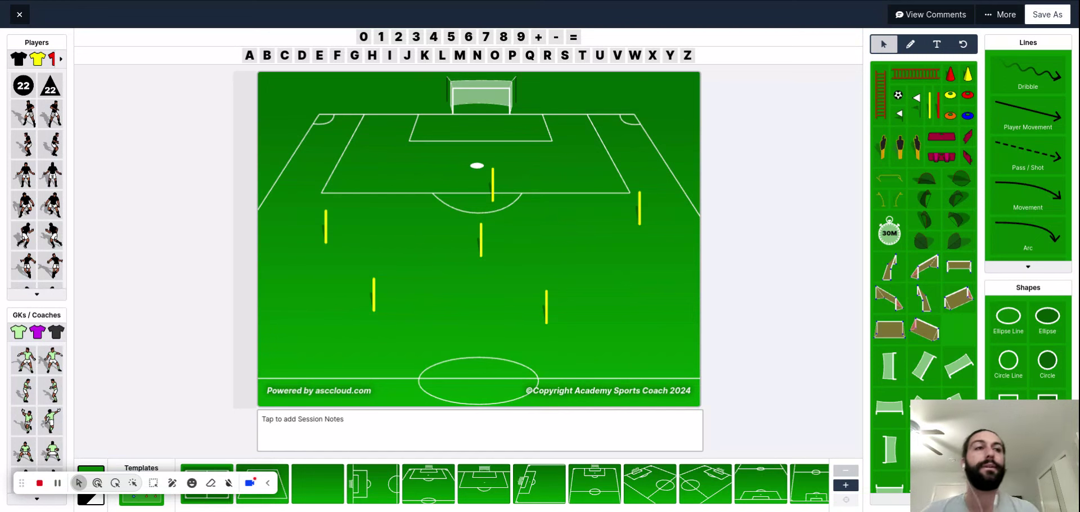
mouse_move(536, 205)
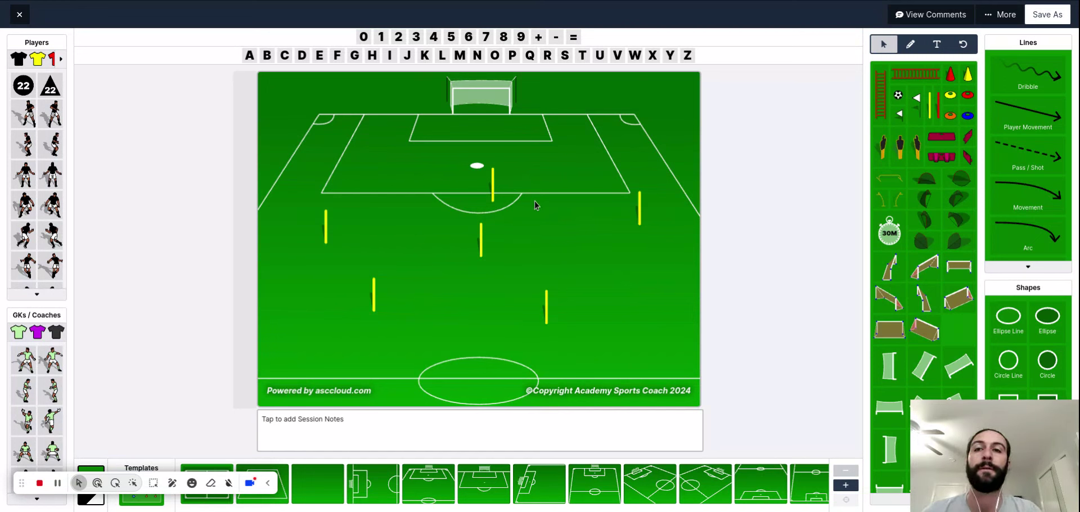
mouse_move(559, 184)
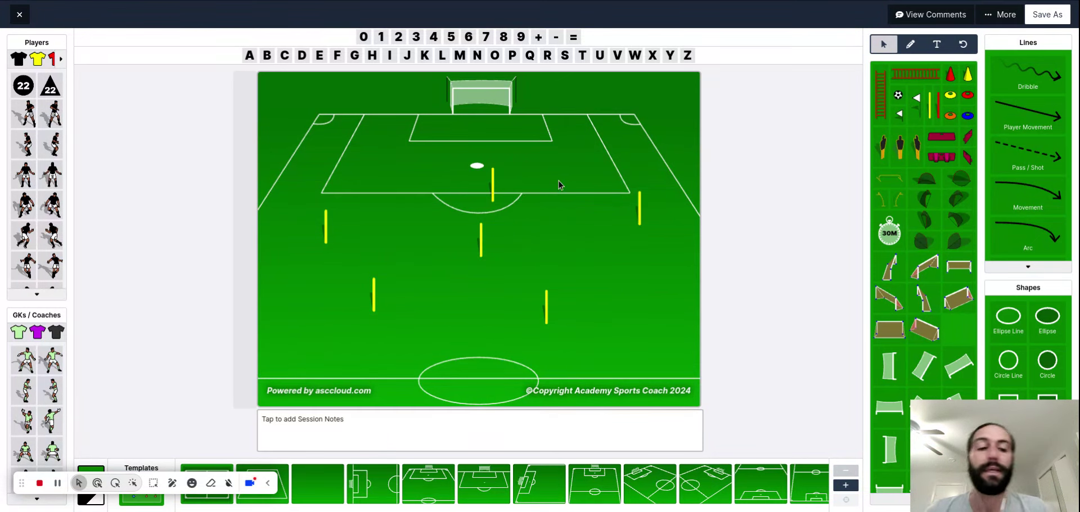
mouse_move(581, 201)
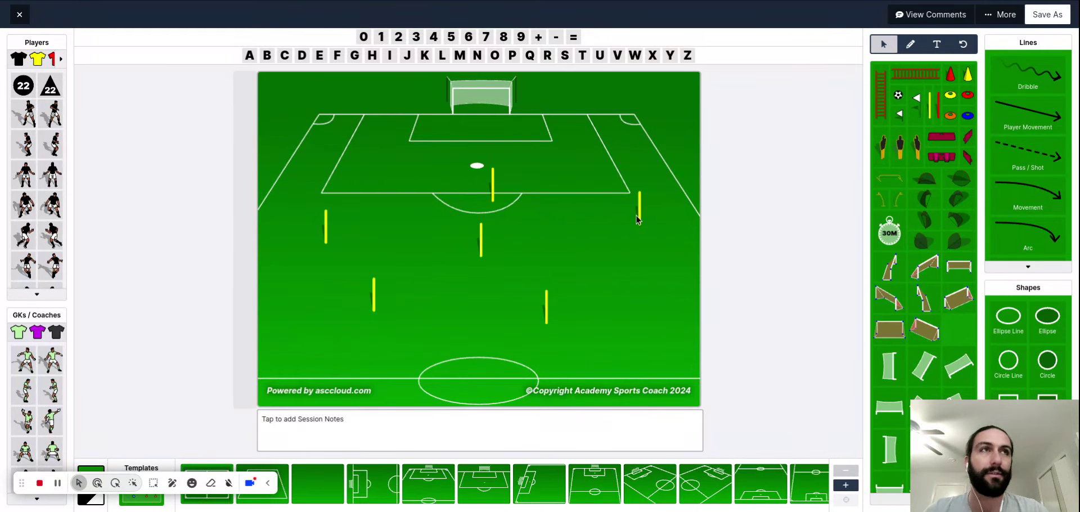
mouse_move(776, 305)
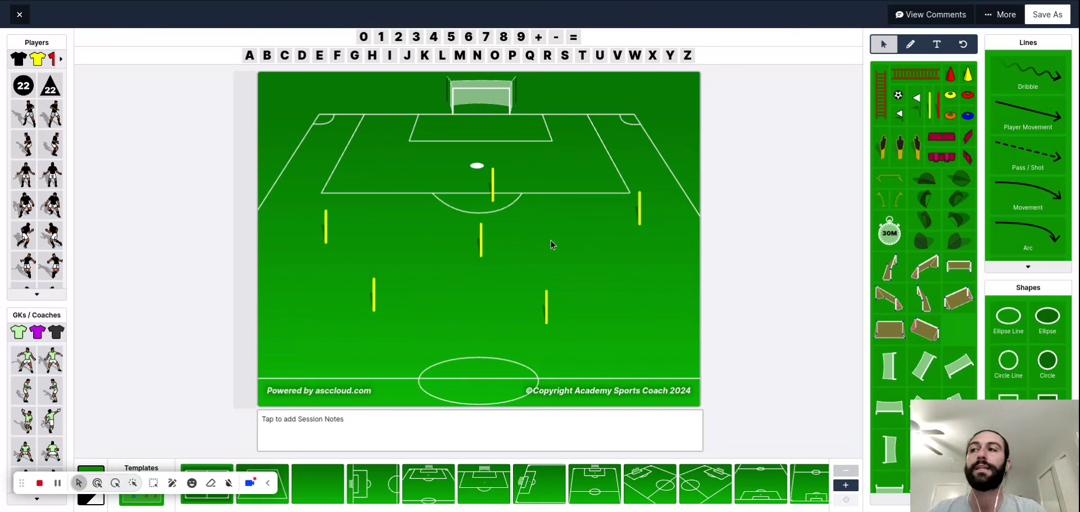
mouse_move(614, 244)
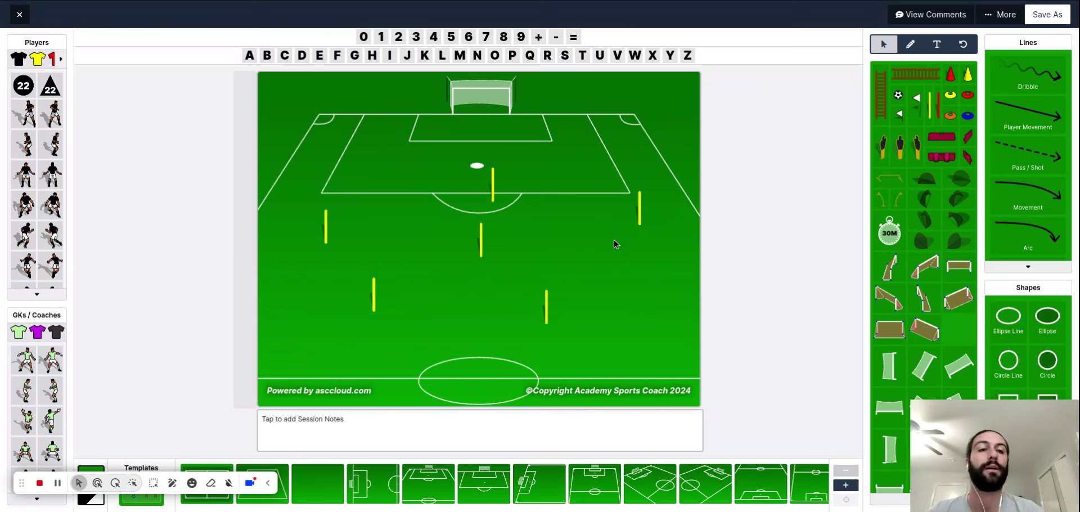
mouse_move(916, 166)
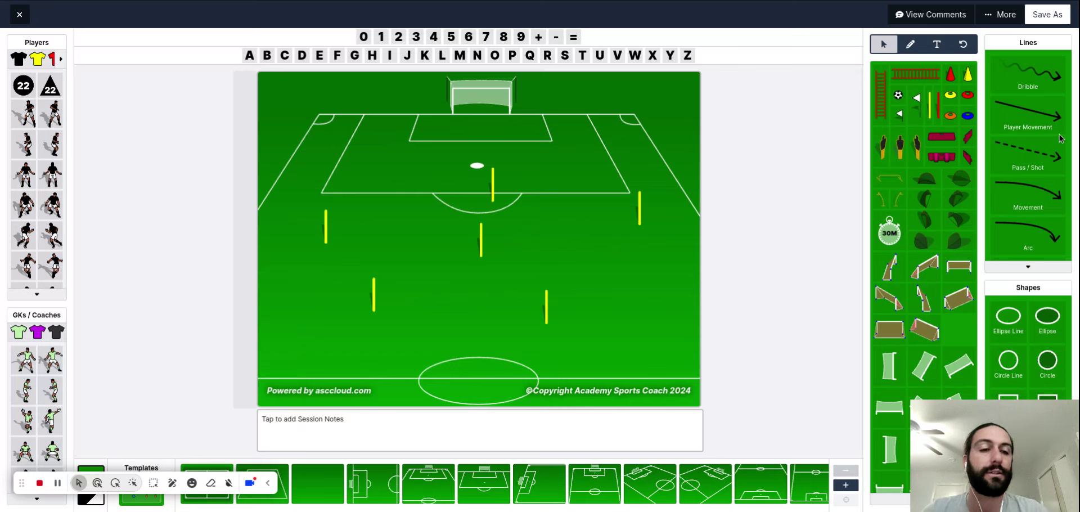
mouse_move(799, 189)
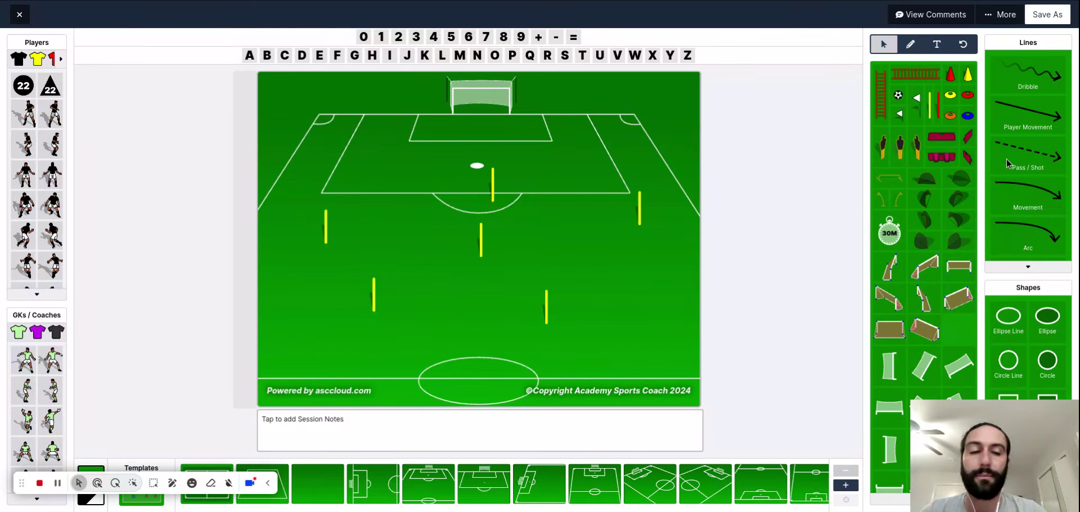
Draw a dashed pass arrow from the central pole down to the lower-left pole.
left_click_drag(432, 226, 535, 262)
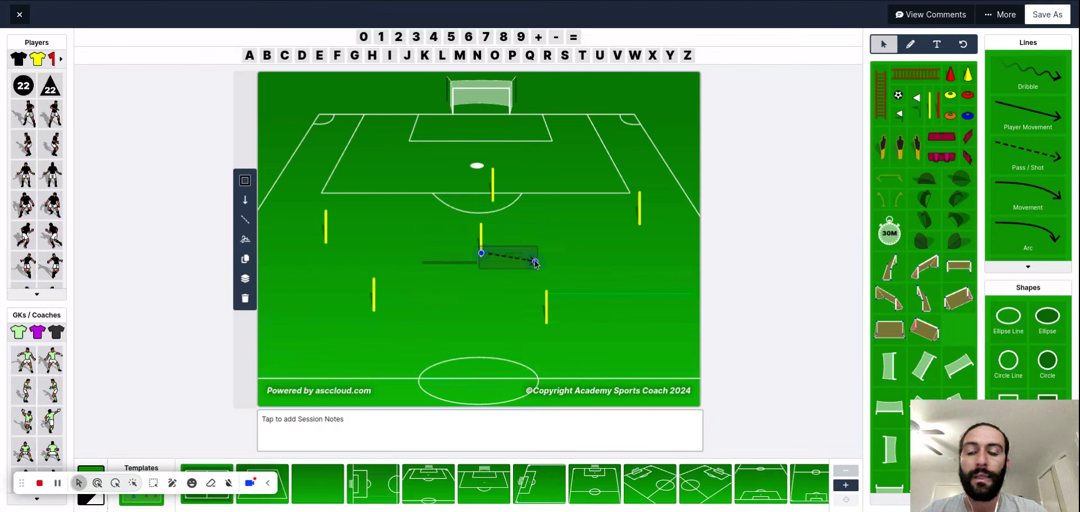
left_click_drag(533, 260, 405, 286)
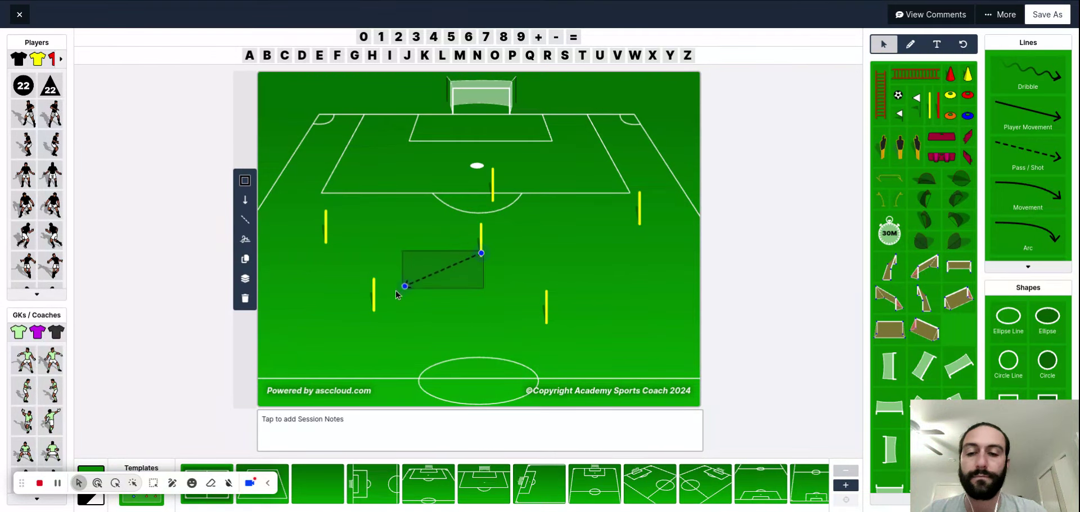
left_click_drag(404, 286, 380, 305)
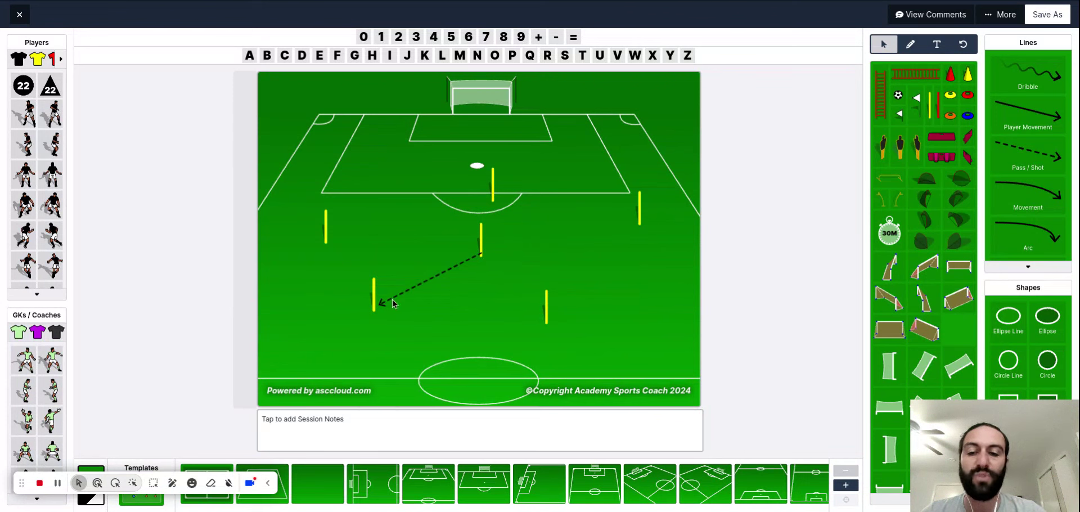
mouse_move(376, 231)
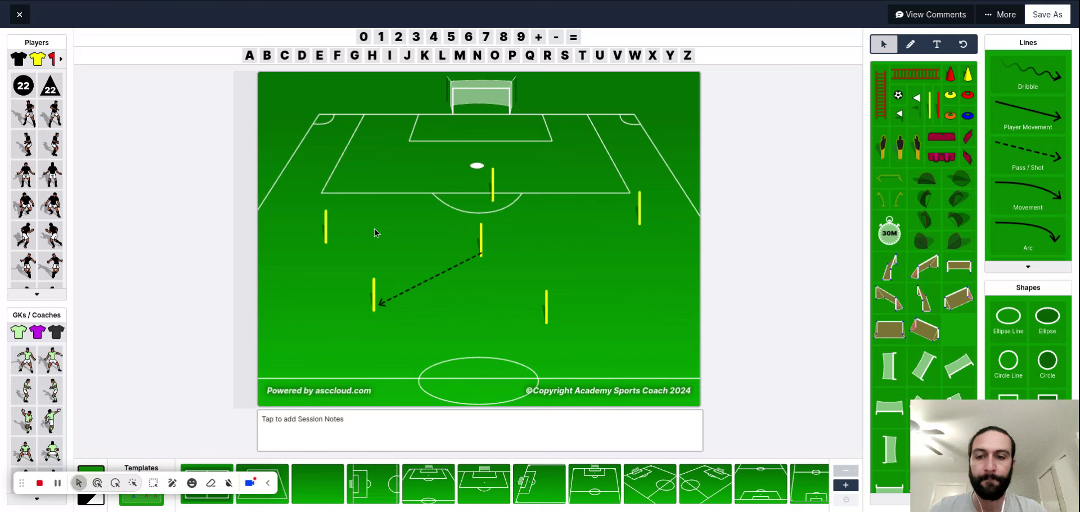
mouse_move(540, 311)
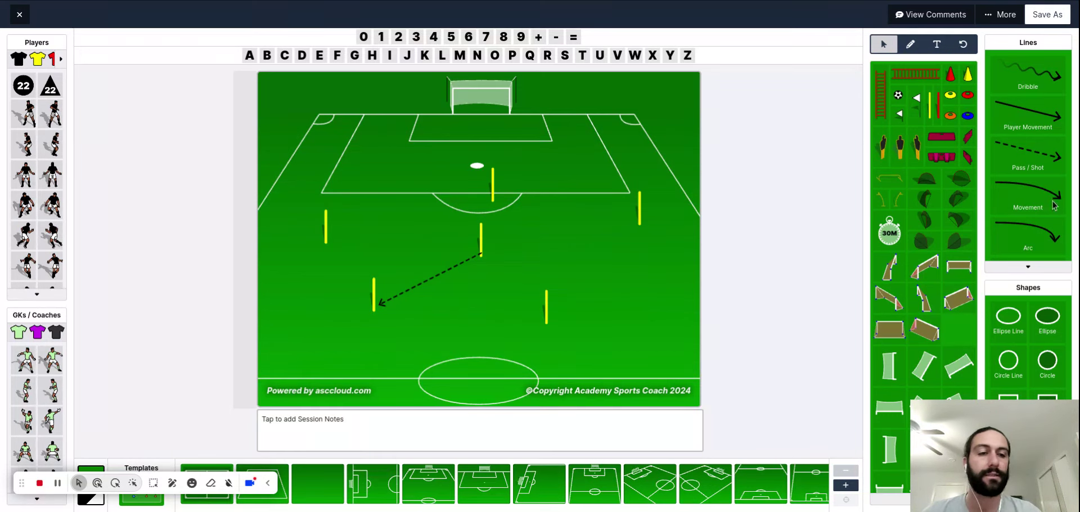
mouse_move(388, 276)
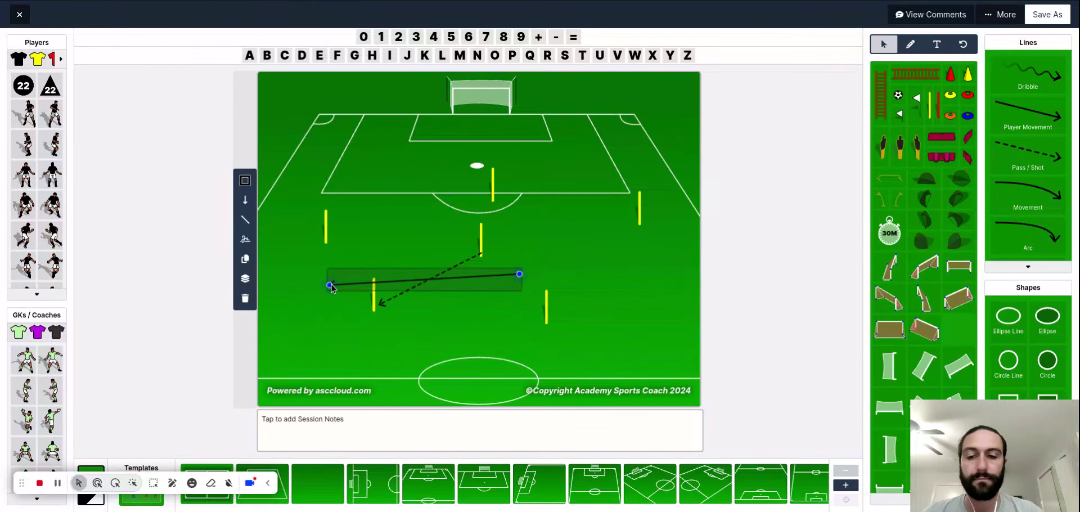
Add solid runs from the lower-left and far-left poles that meet, plus a run from the right pole toward the centre circle.
left_click_drag(519, 274, 365, 308)
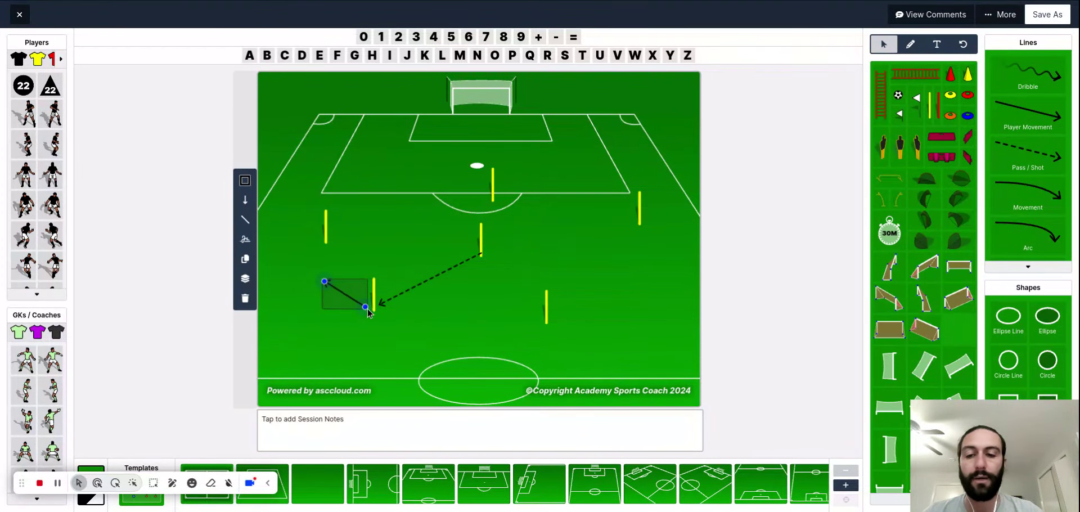
left_click_drag(324, 281, 308, 269)
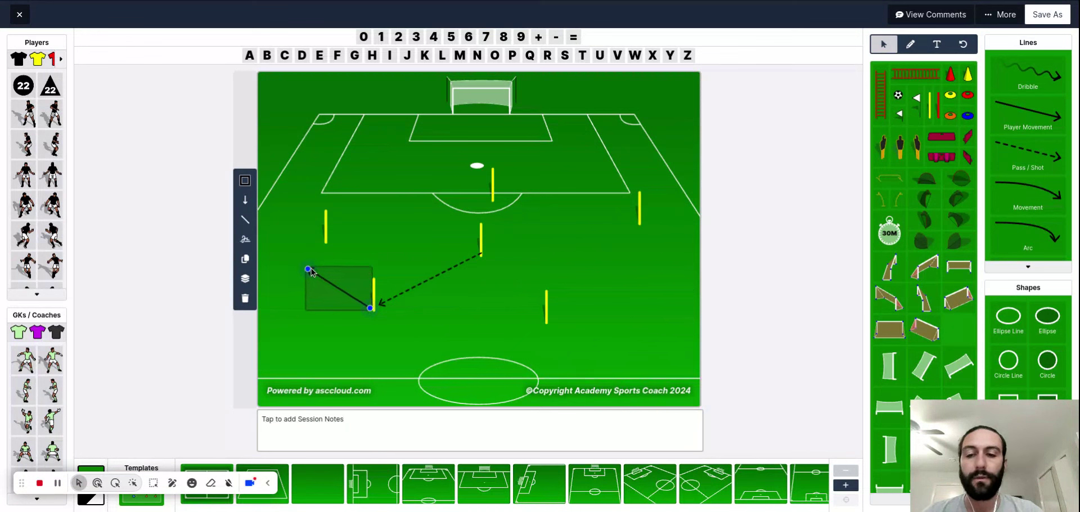
mouse_move(330, 247)
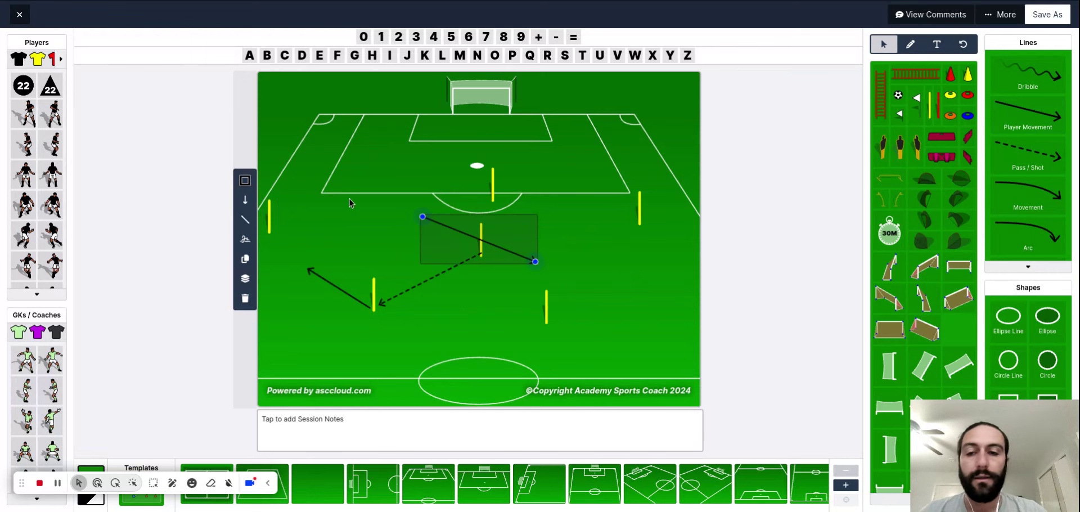
left_click_drag(422, 216, 273, 232)
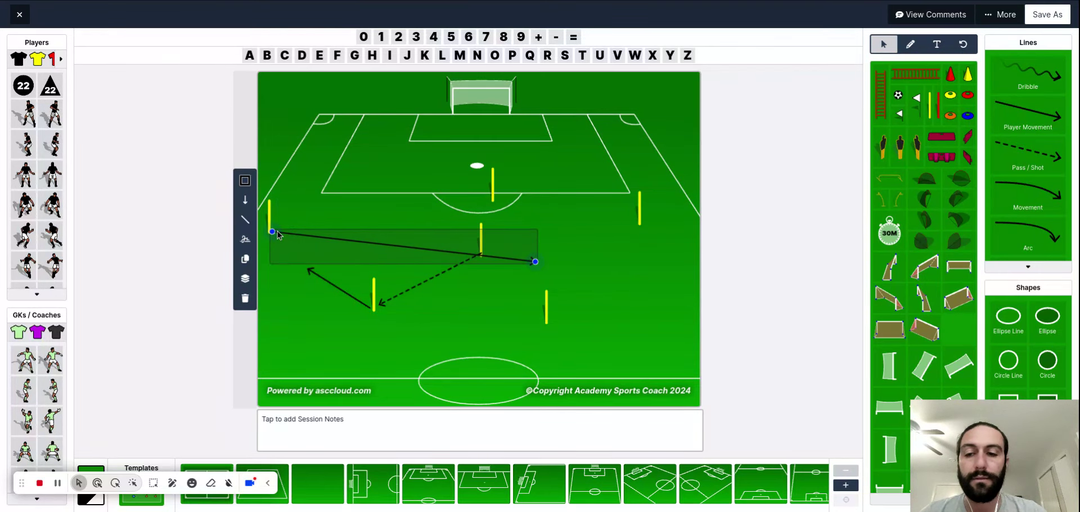
left_click_drag(534, 262, 312, 257)
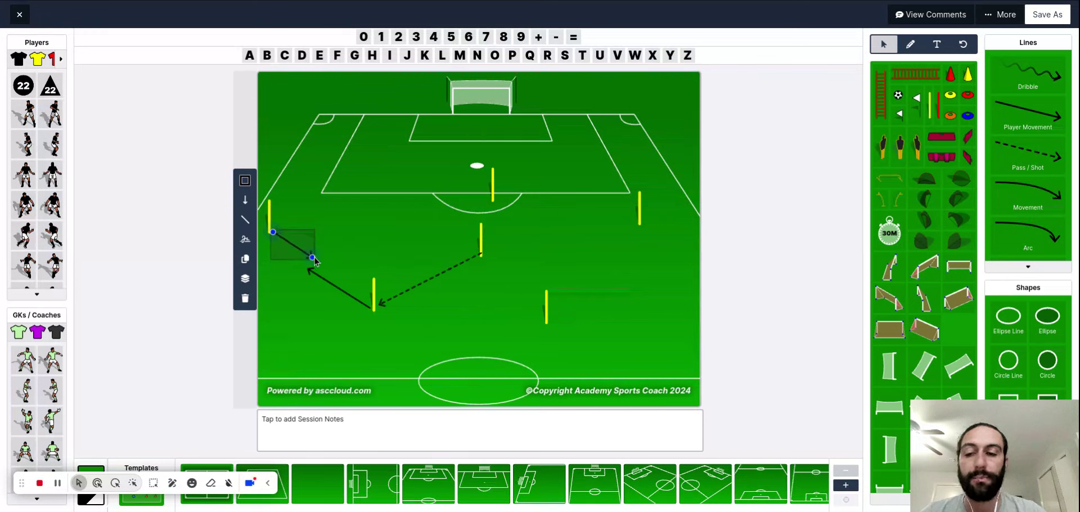
left_click_drag(292, 245, 477, 238)
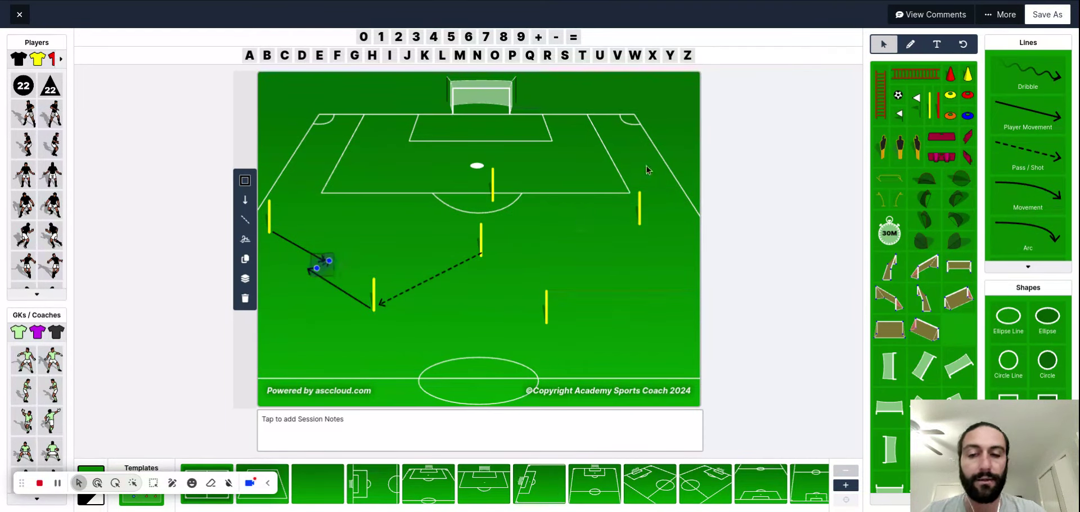
mouse_move(1036, 168)
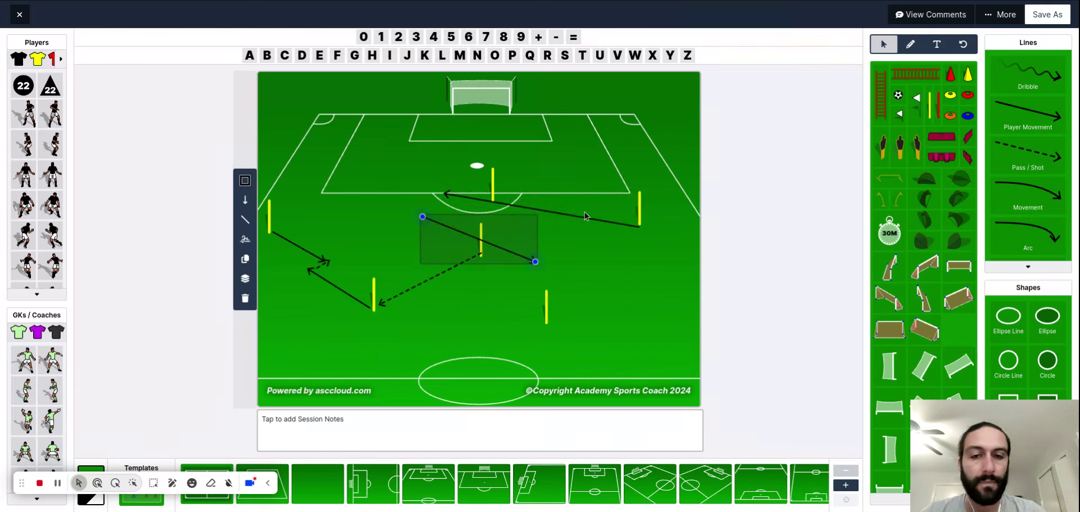
left_click_drag(422, 216, 491, 205)
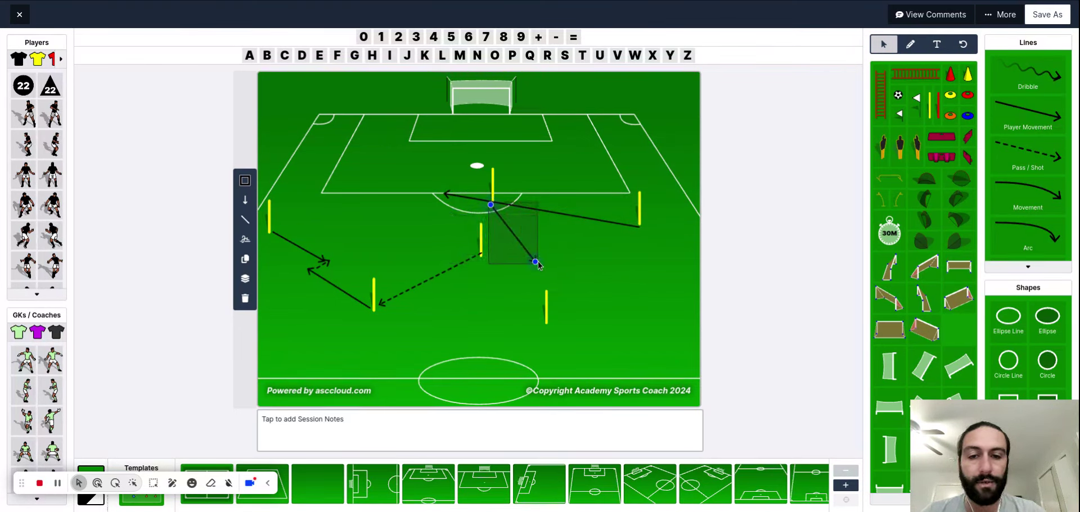
left_click_drag(536, 262, 561, 282)
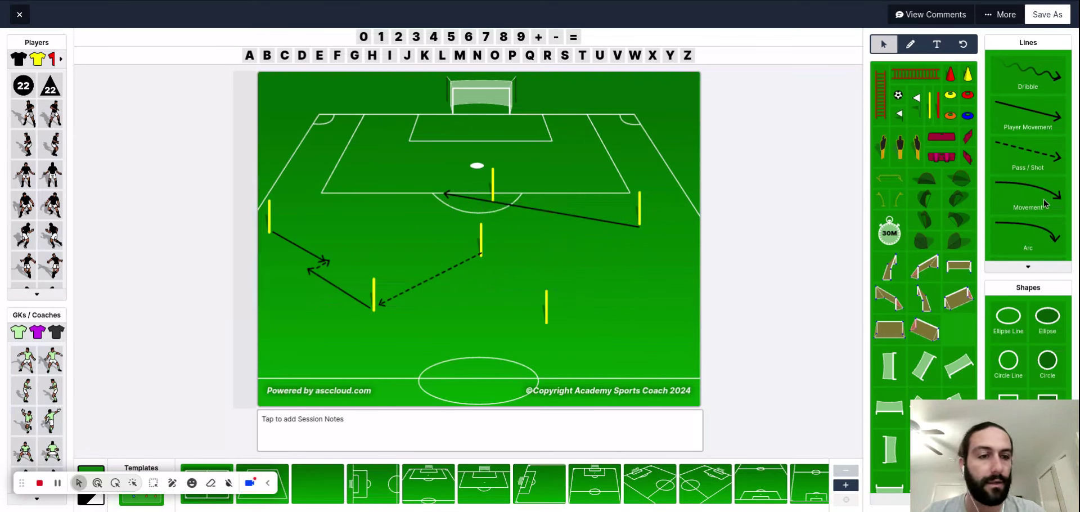
Add a curved run into the box's right corner and a long dashed pass from the left runner to that spot.
left_click(523, 224)
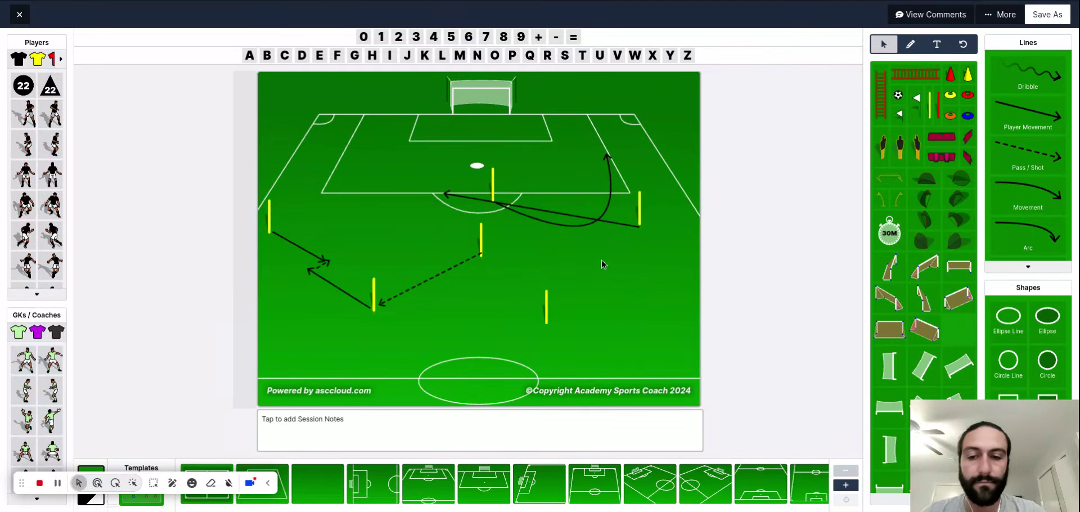
left_click(422, 218)
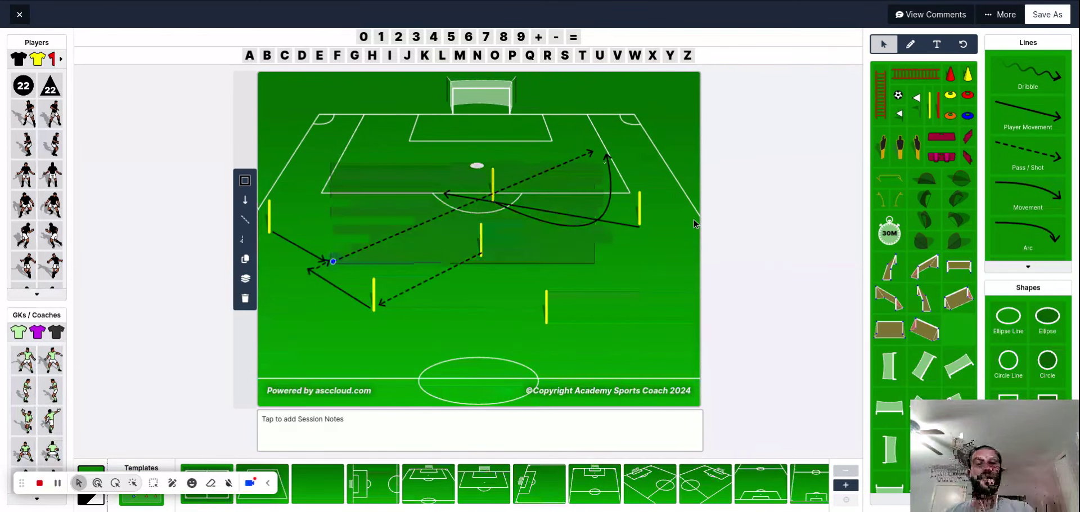
mouse_move(431, 142)
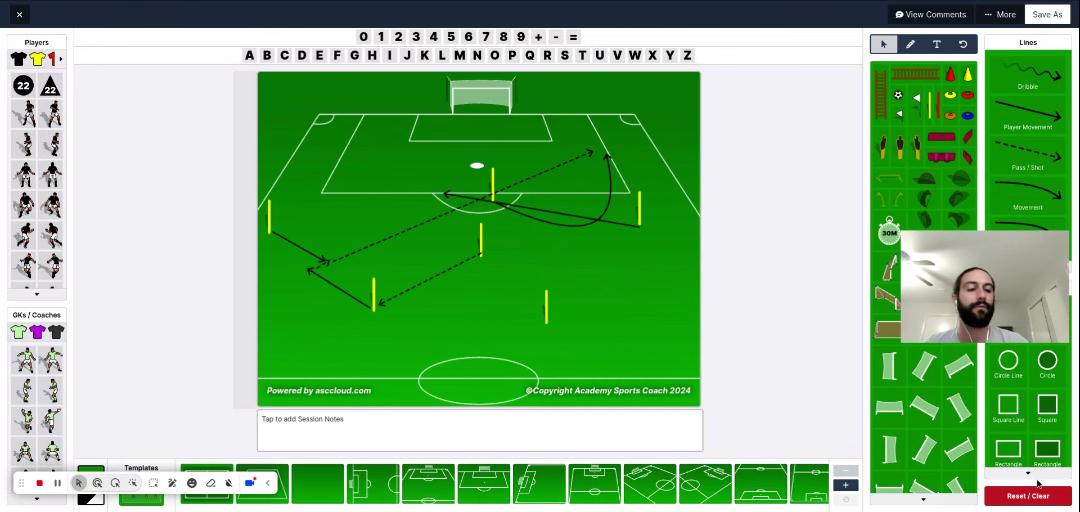
Clear all items from the pitch to start a fresh square-grid drill with four black players.
left_click(1028, 495)
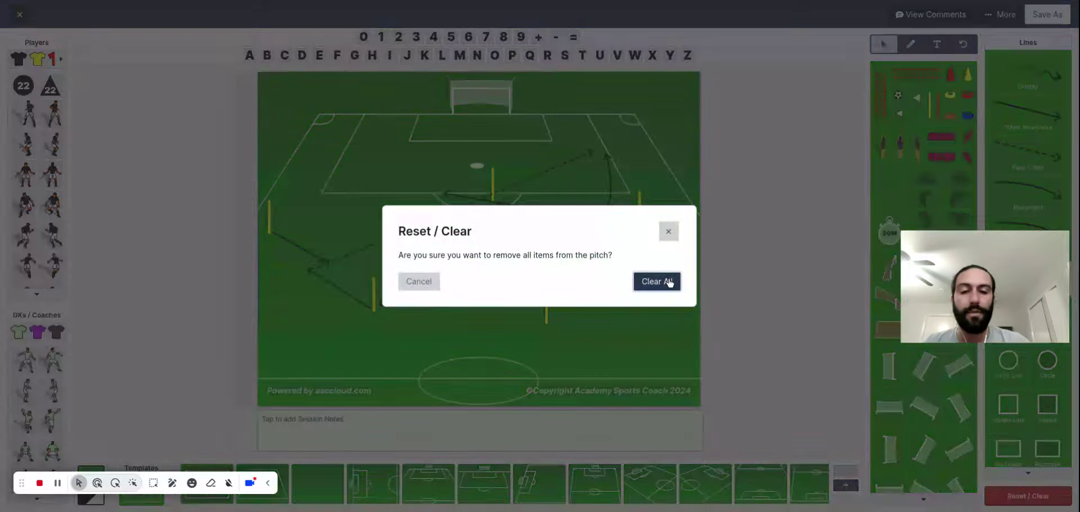
left_click(656, 282)
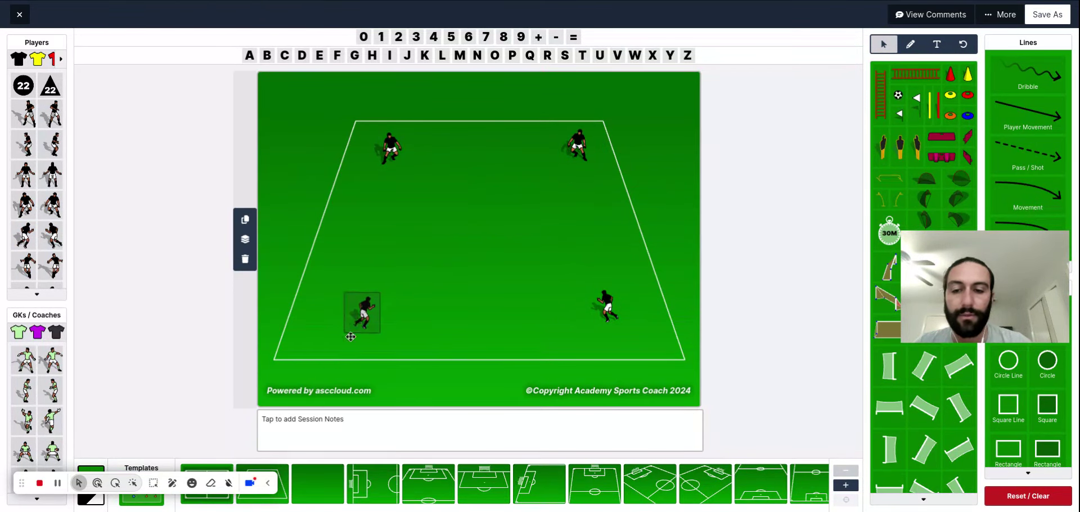
Move a black player to a grid corner and place a duplicated player inside the grid.
left_click_drag(362, 314, 623, 337)
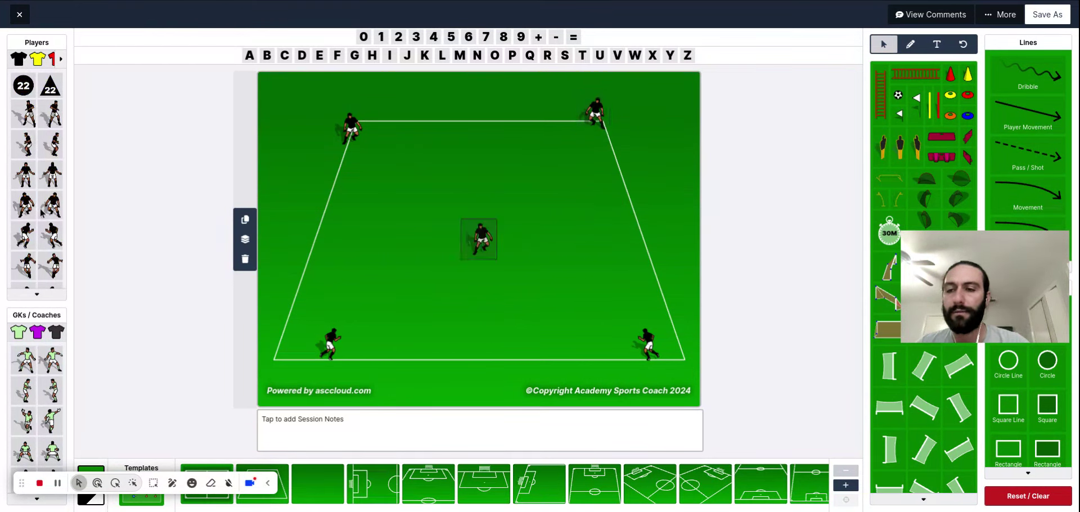
left_click(480, 239)
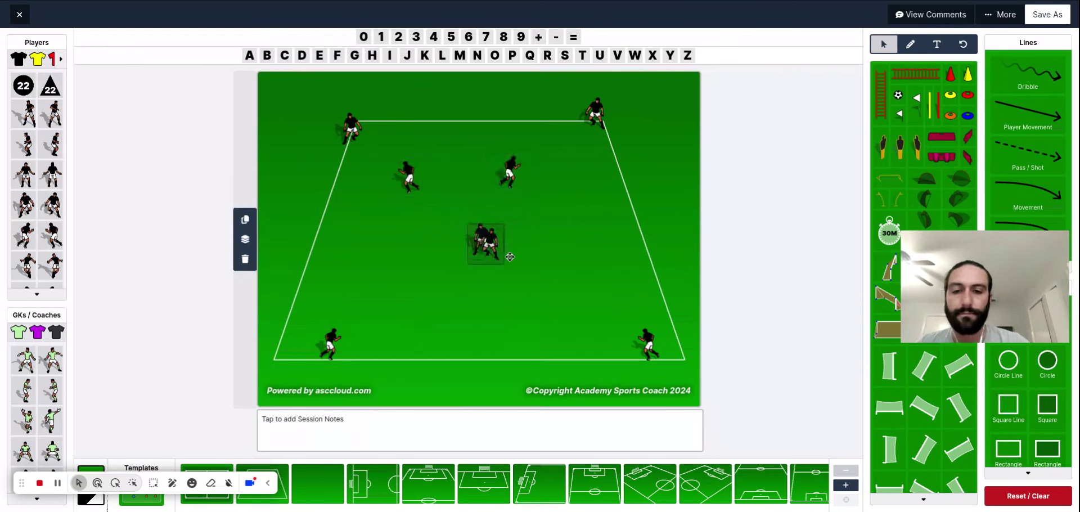
left_click_drag(486, 241, 558, 272)
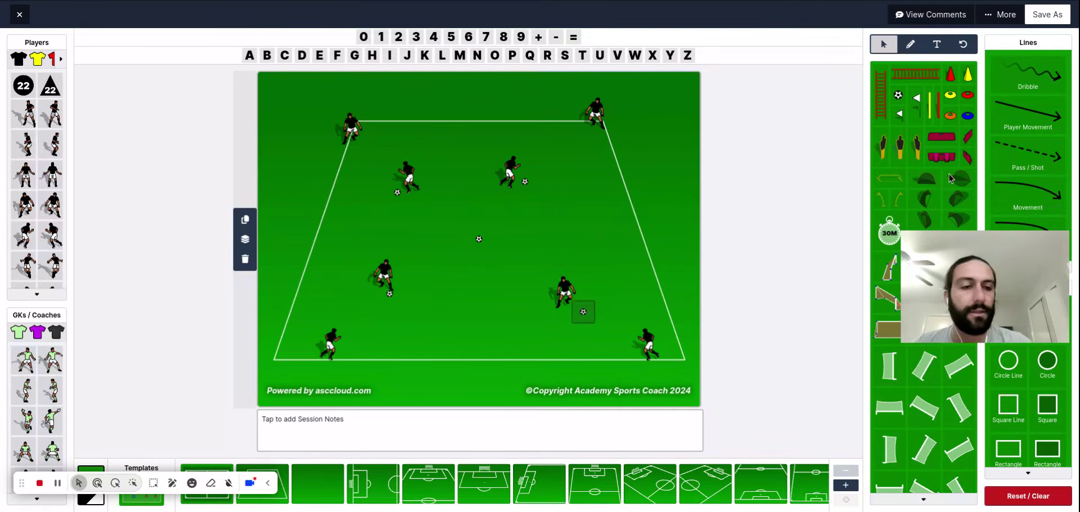
Drag a pass line onto the pitch linking the top-right player toward an inner teammate.
left_click_drag(511, 177, 536, 262)
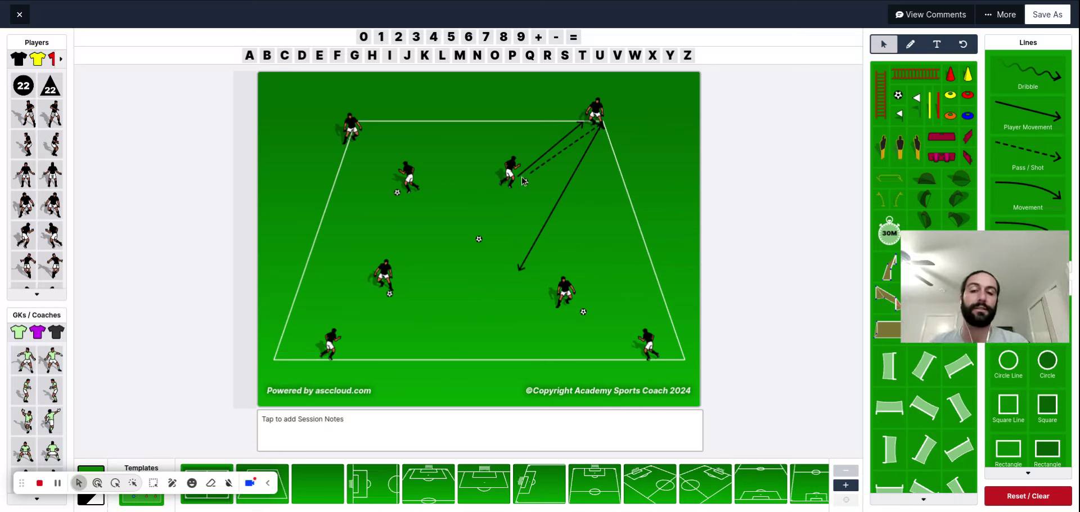
mouse_move(596, 247)
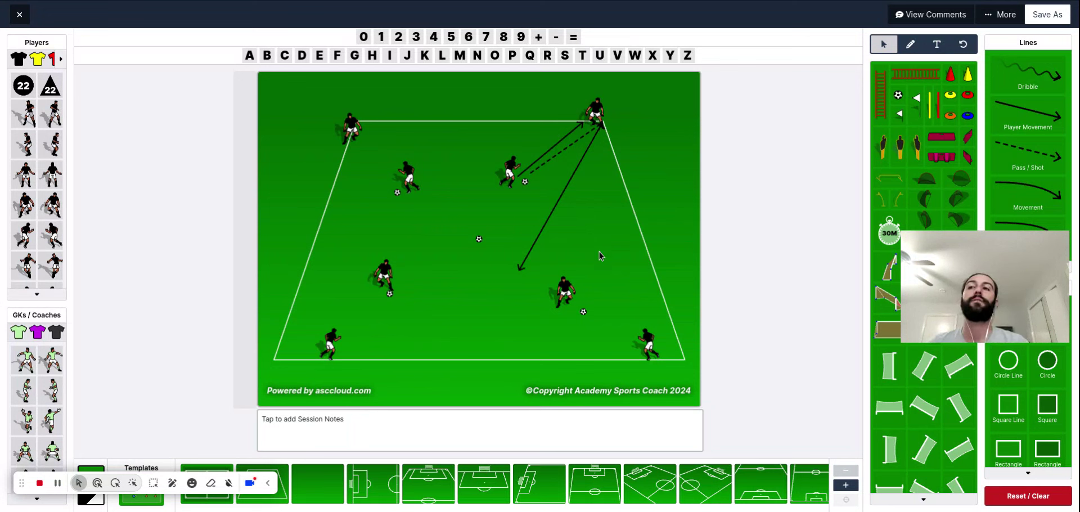
mouse_move(597, 260)
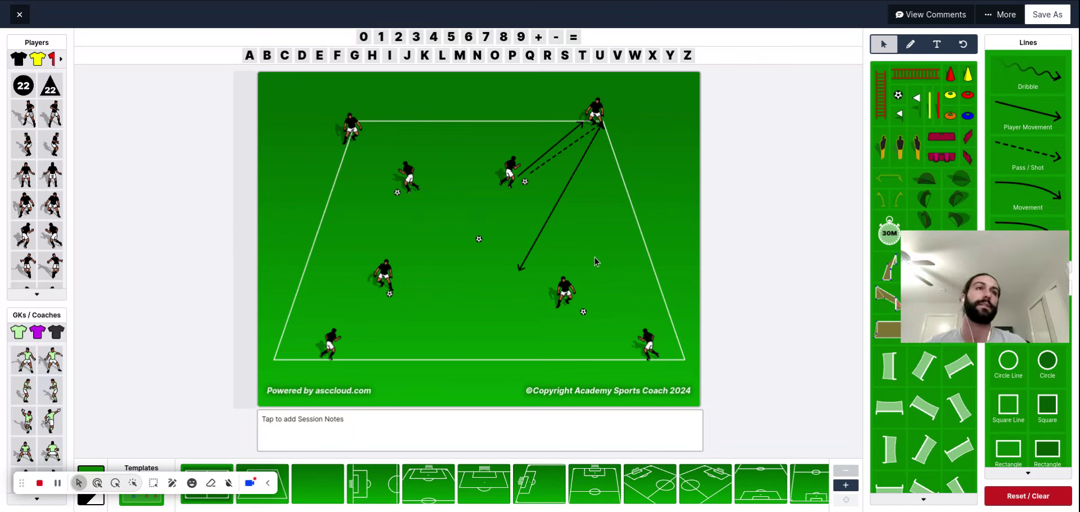
mouse_move(561, 275)
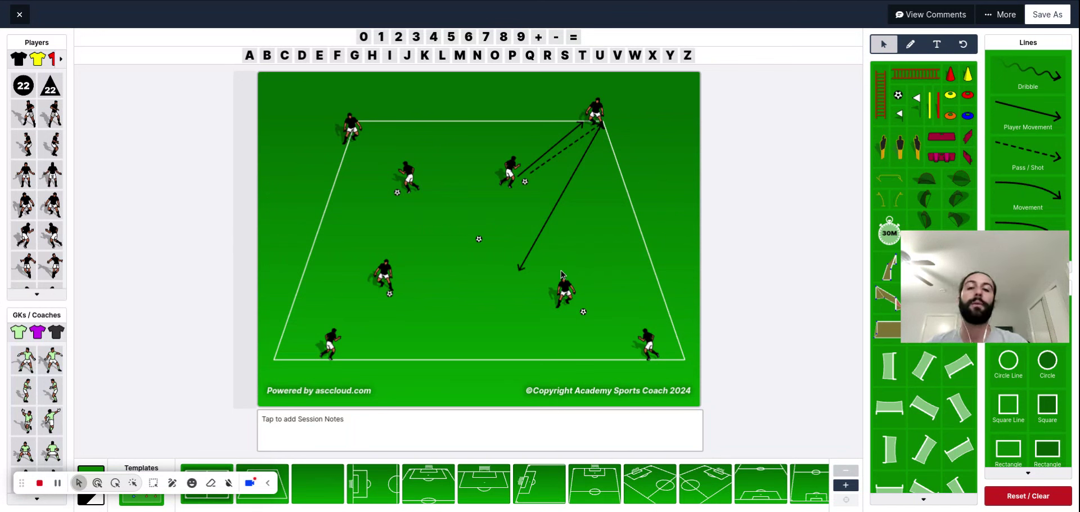
mouse_move(563, 253)
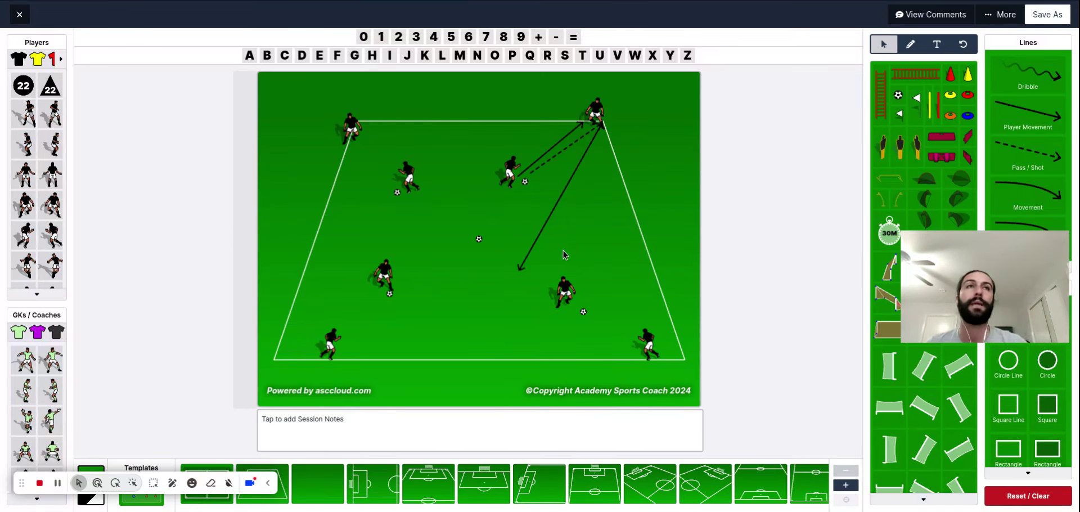
mouse_move(658, 224)
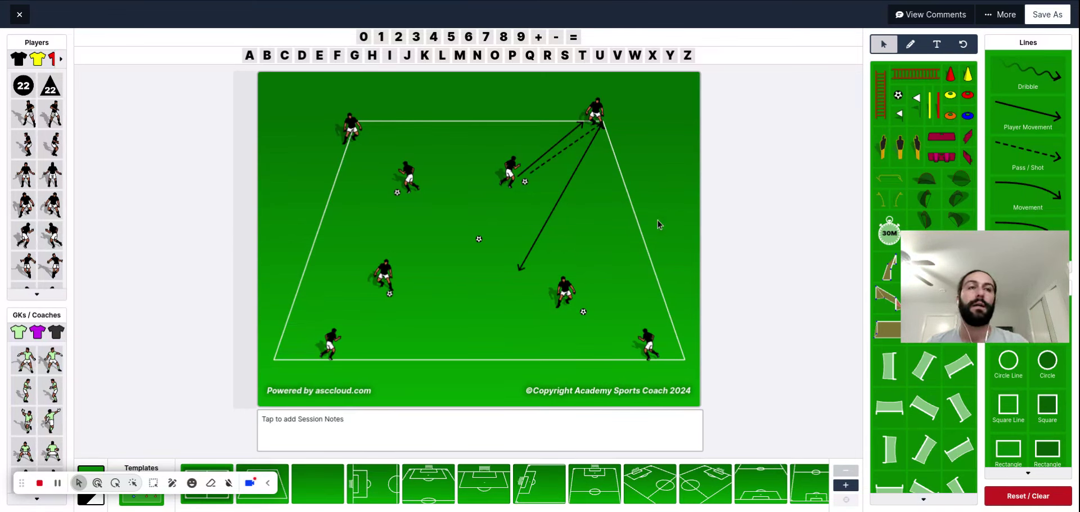
mouse_move(558, 211)
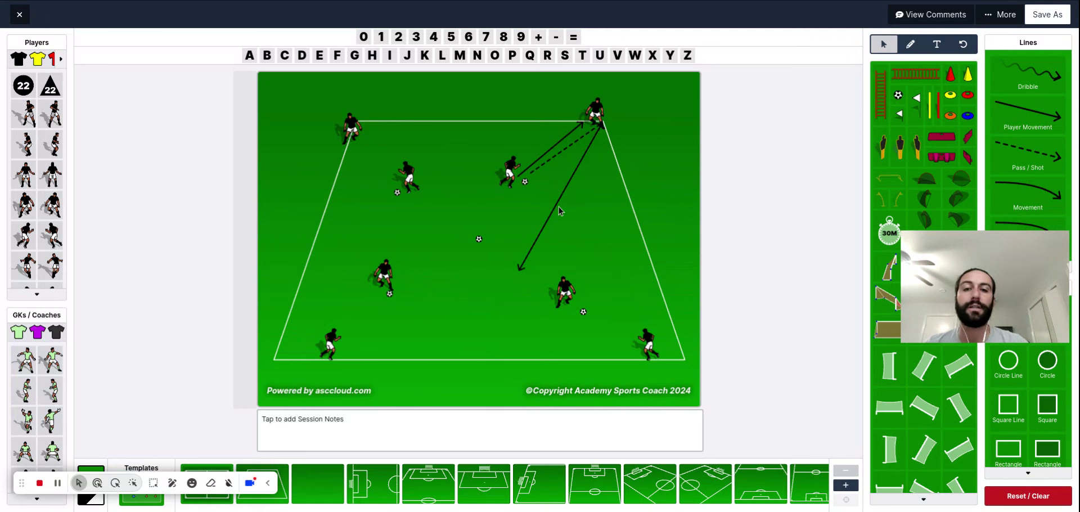
Add a short dashed pass starting at the upper middle player and pointing right toward the top-right player.
left_click(555, 148)
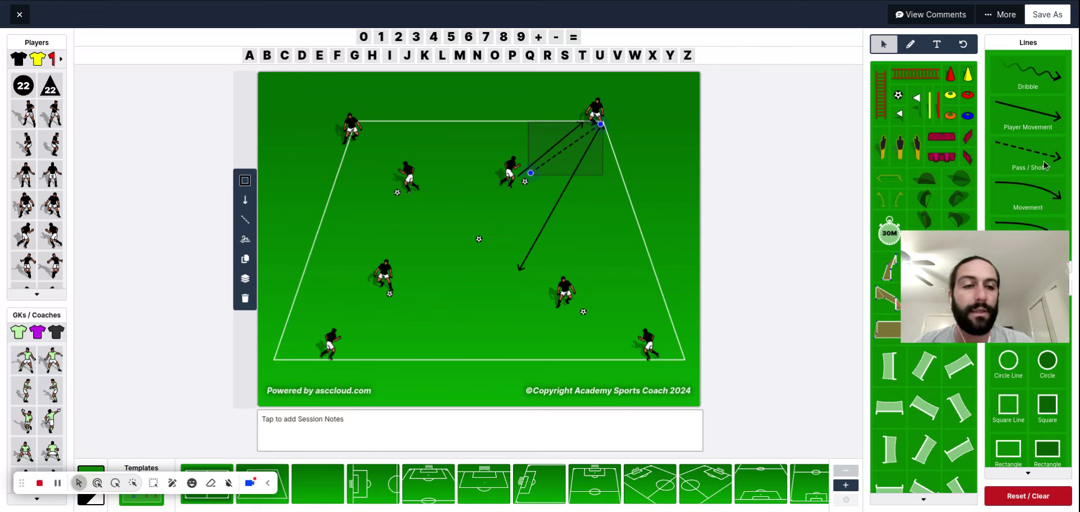
left_click_drag(529, 172, 535, 262)
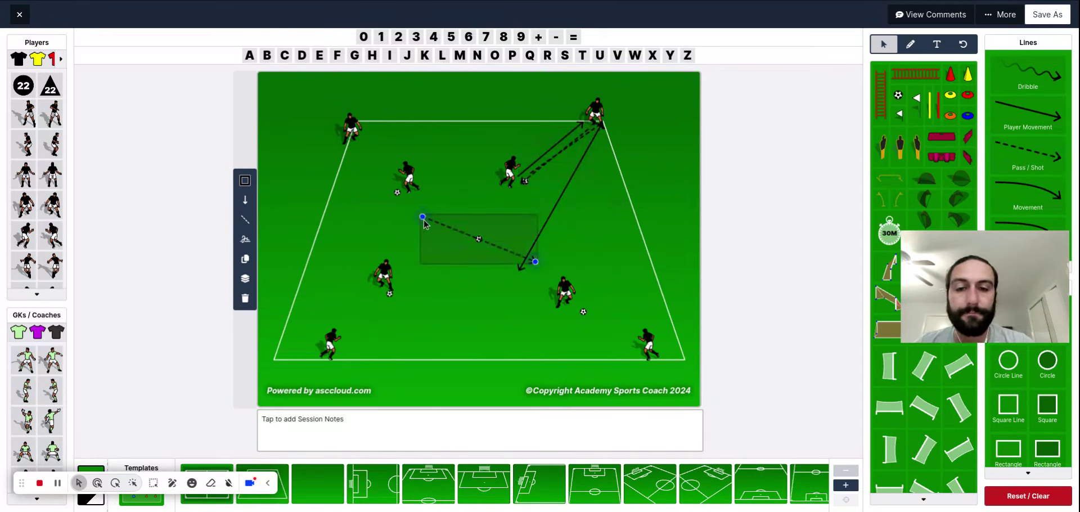
left_click_drag(479, 237, 544, 189)
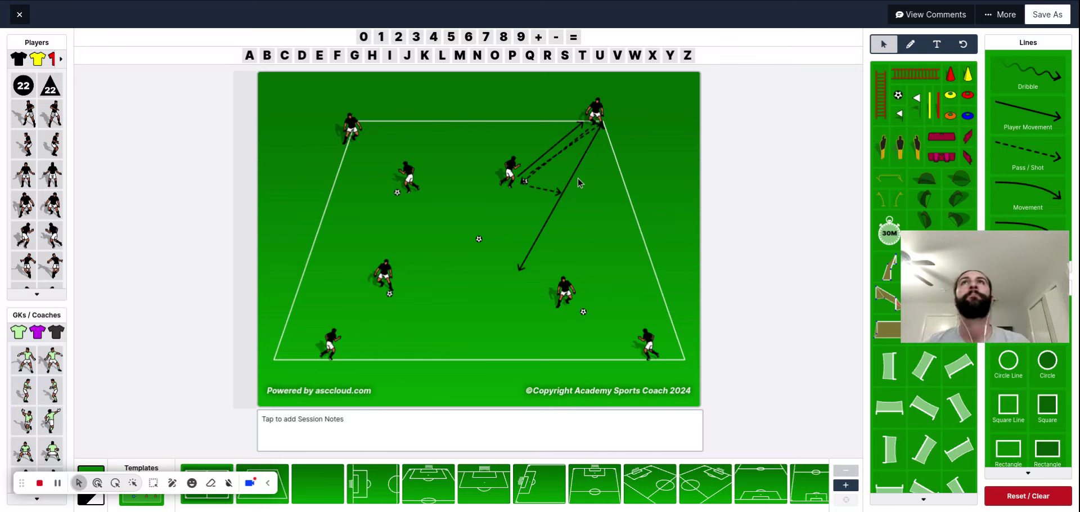
mouse_move(669, 248)
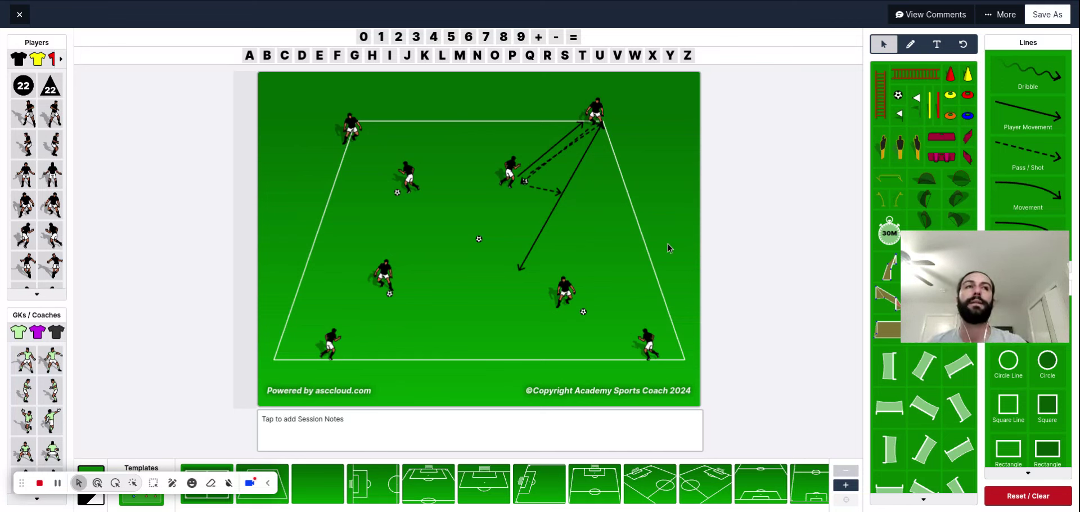
mouse_move(518, 222)
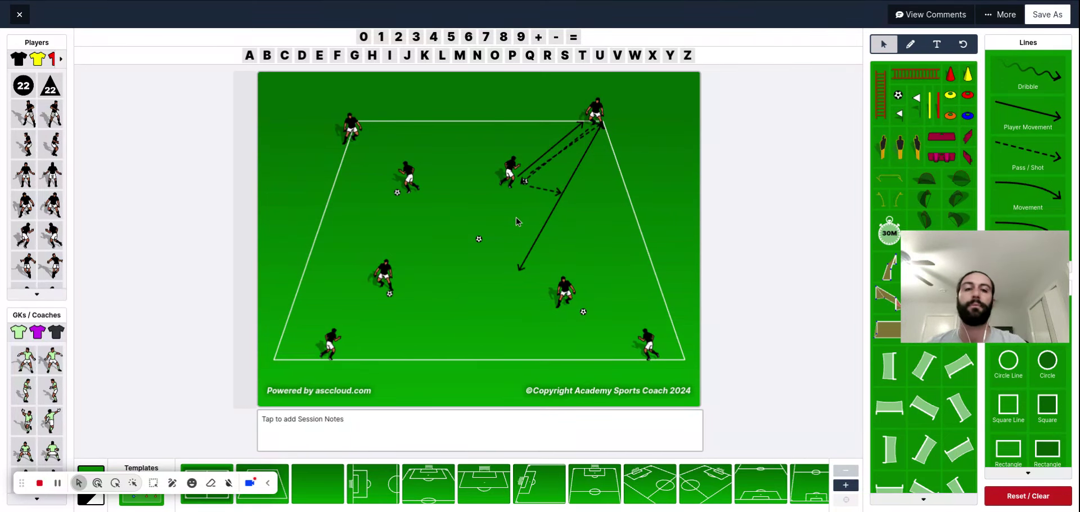
mouse_move(594, 143)
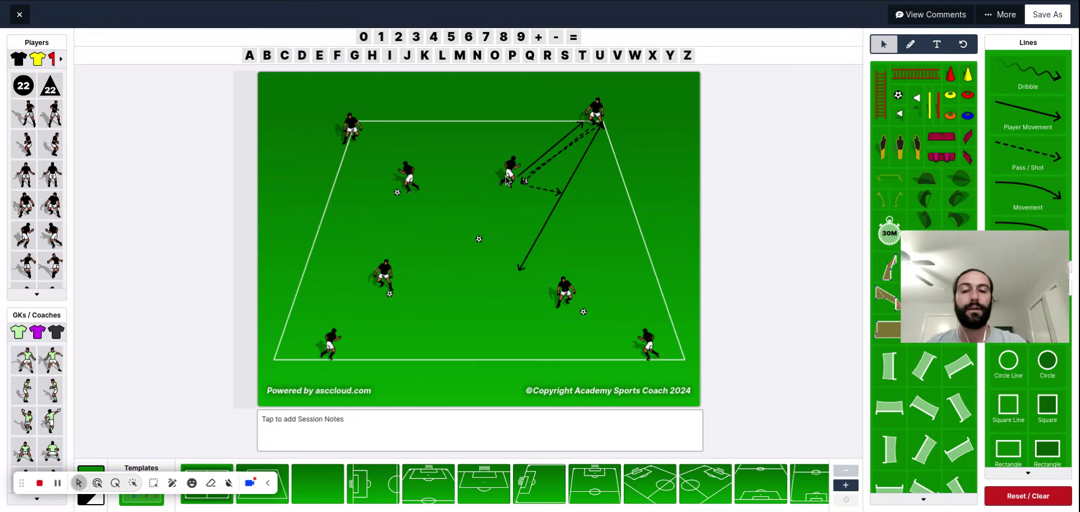
left_click(594, 114)
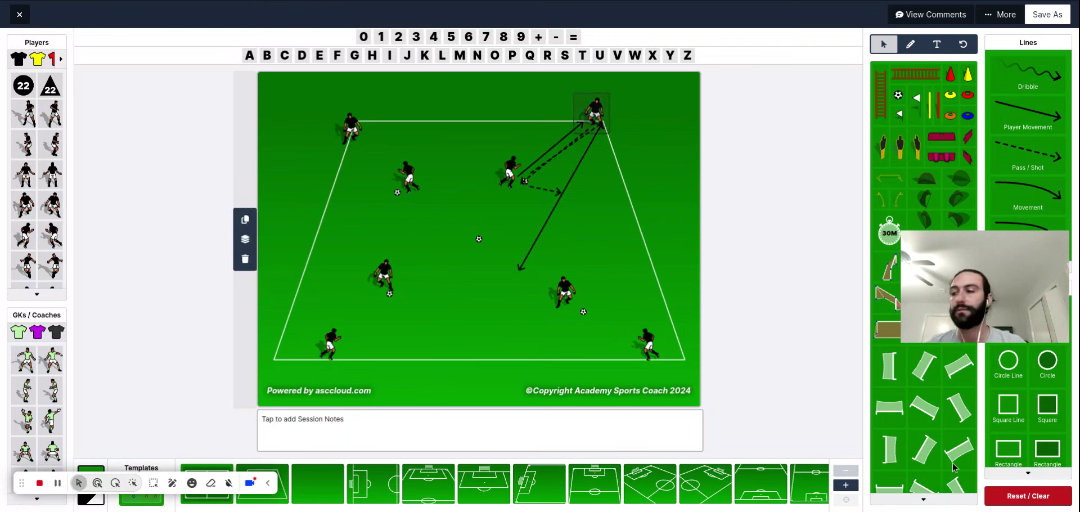
Clear everything from the pitch to begin a new drill with two black players at the top corners.
left_click(1027, 496)
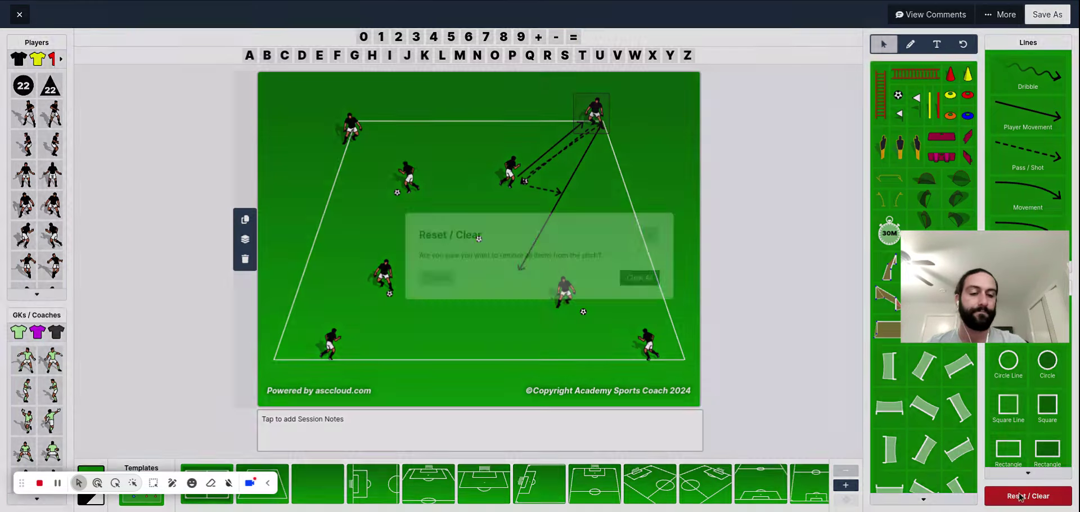
left_click(639, 277)
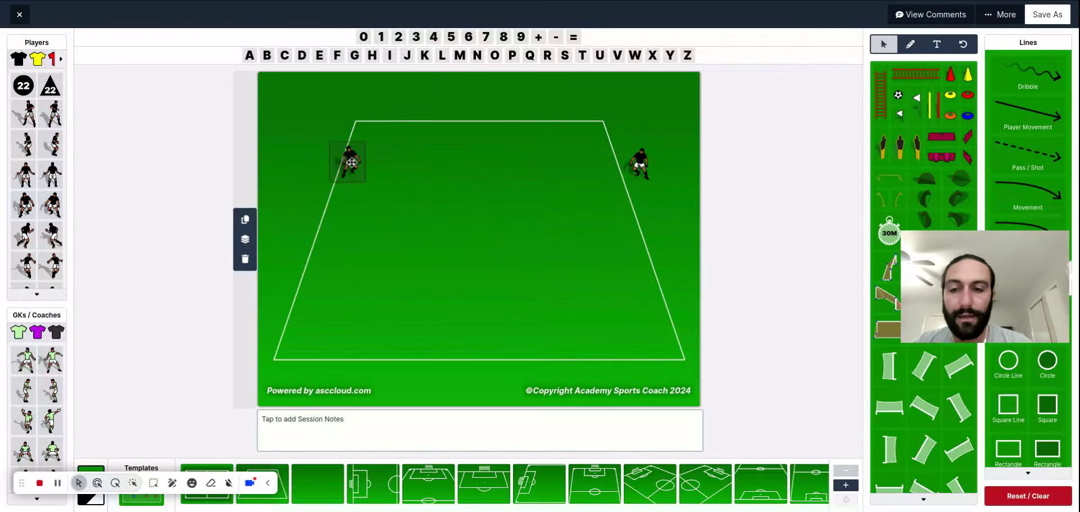
Spread yellow players across the square with black players outside the left side, among them, and near the top.
left_click_drag(347, 162, 319, 168)
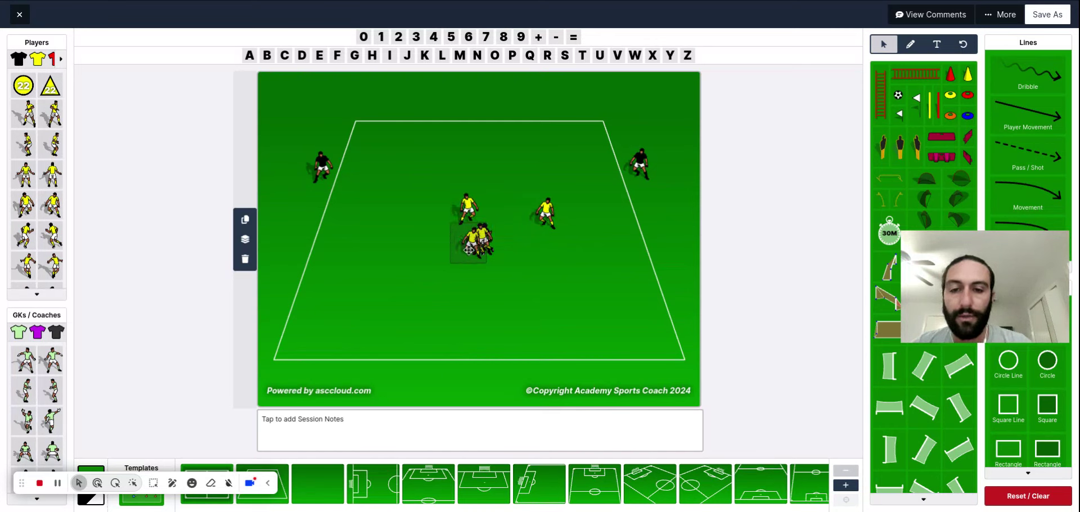
left_click_drag(468, 241, 279, 269)
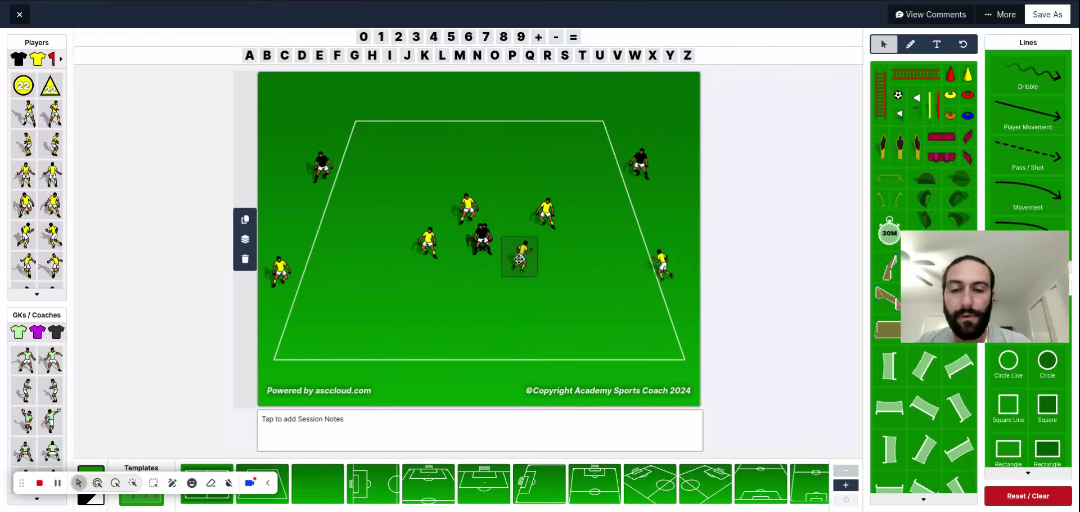
left_click_drag(520, 257, 551, 265)
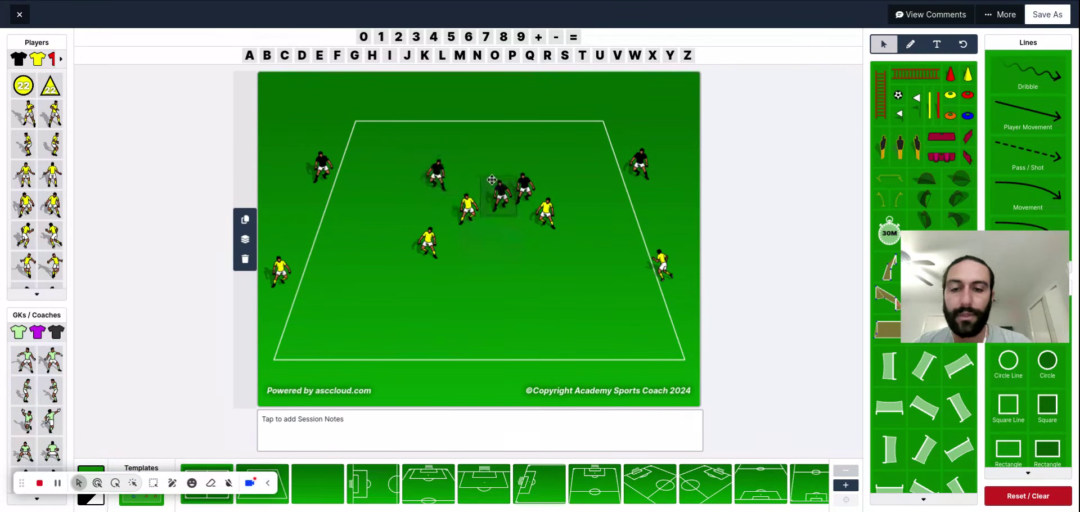
left_click_drag(501, 193, 475, 145)
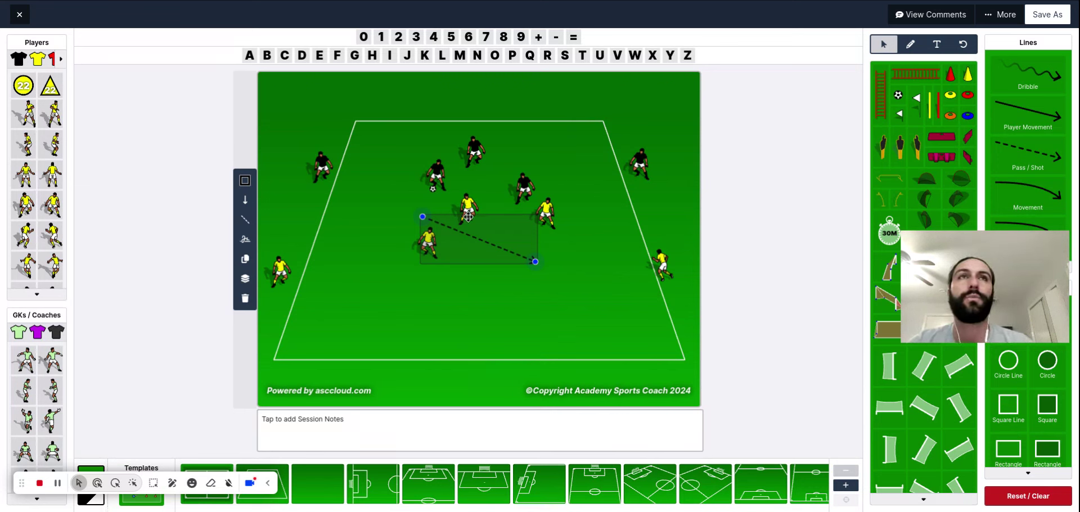
Add a dashed pass to the left black player, his run toward the top edge, and a black player at the run's end.
left_click_drag(422, 216, 431, 209)
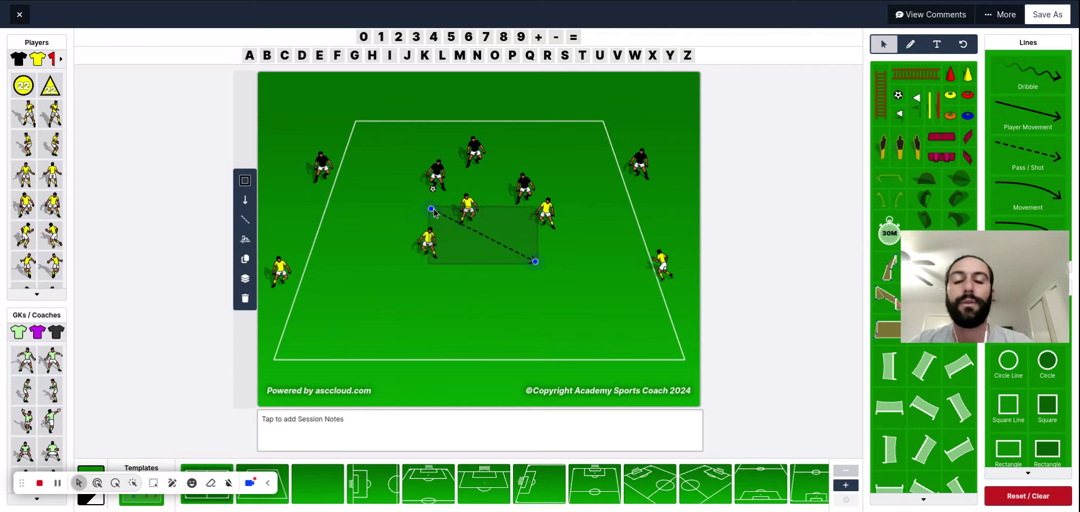
left_click_drag(431, 209, 337, 192)
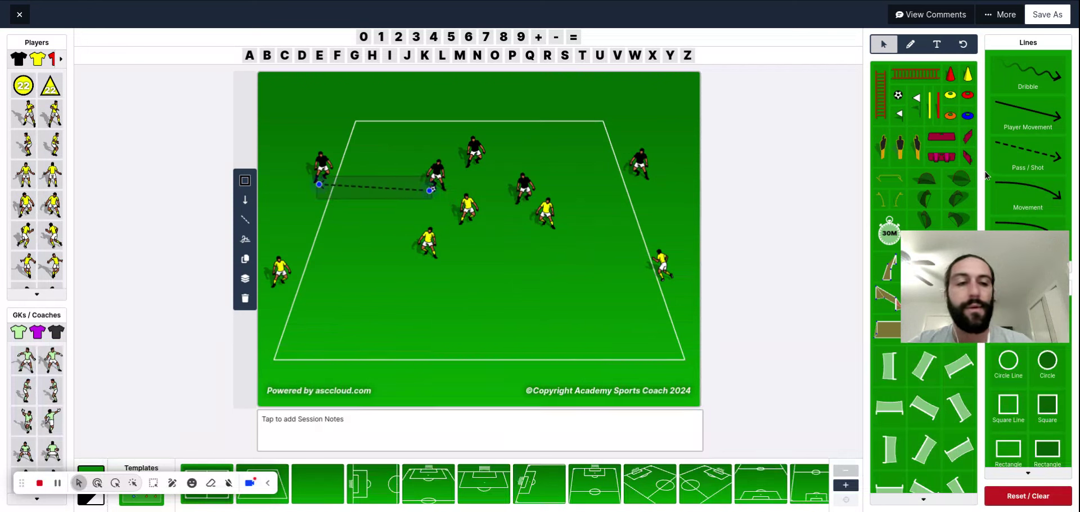
left_click_drag(429, 189, 443, 219)
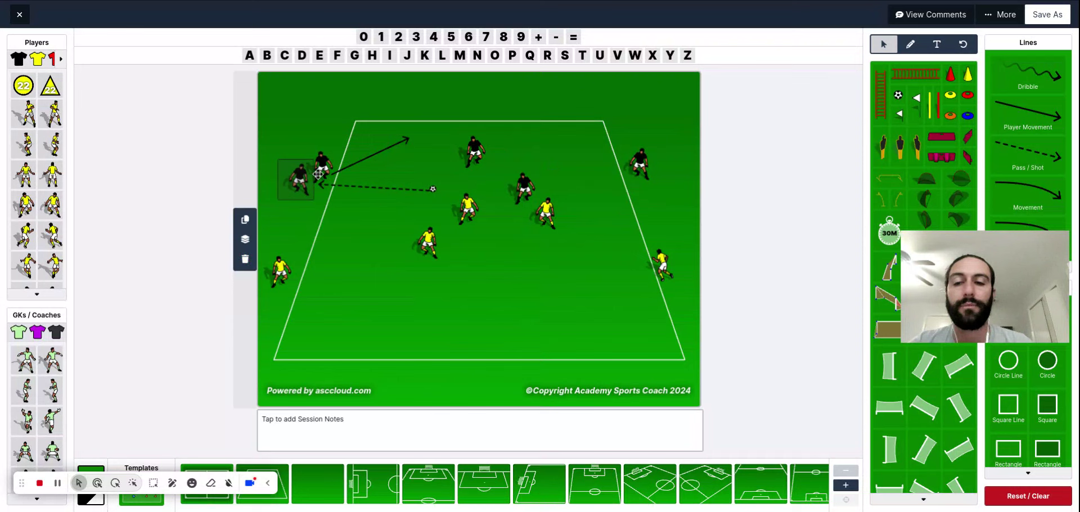
left_click_drag(321, 159, 420, 127)
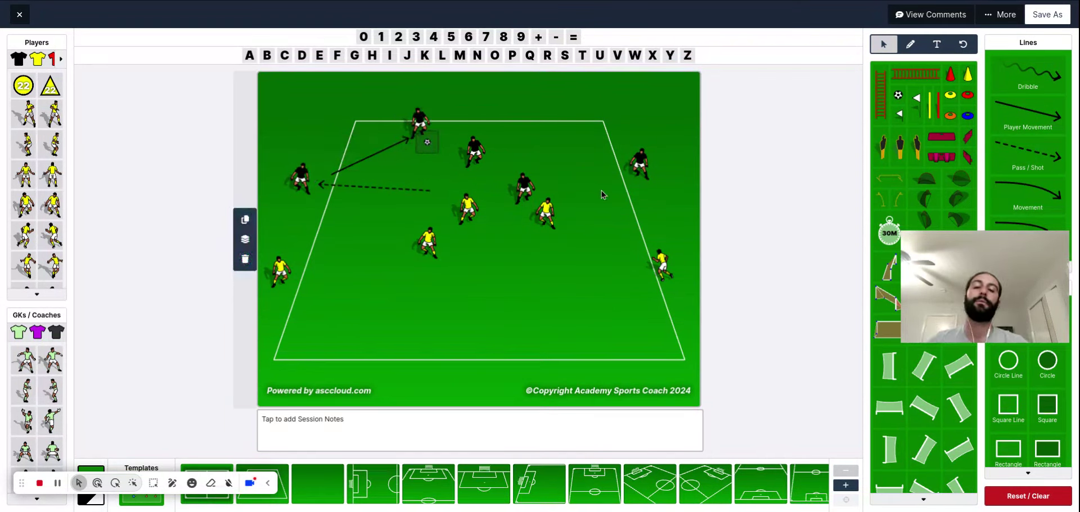
mouse_move(686, 275)
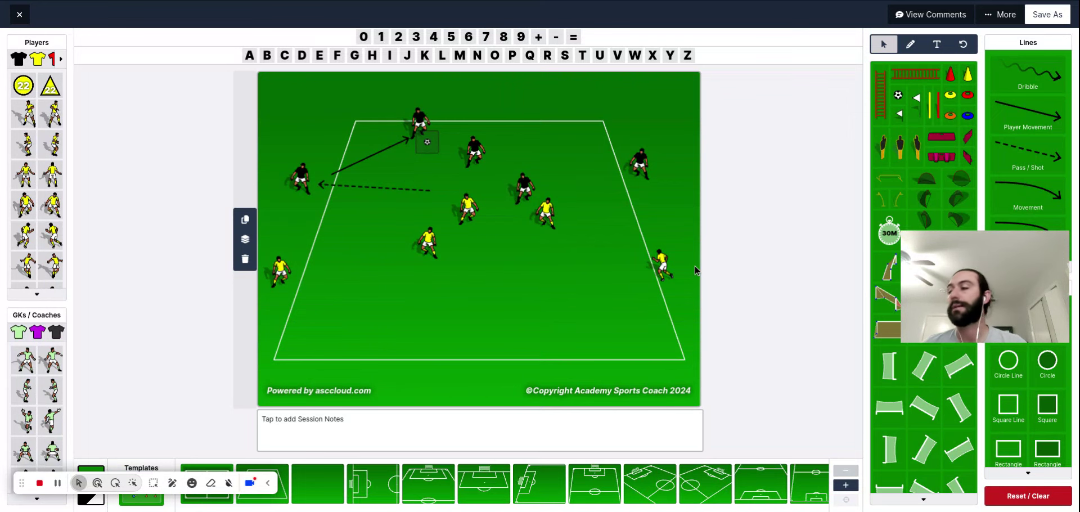
mouse_move(1074, 425)
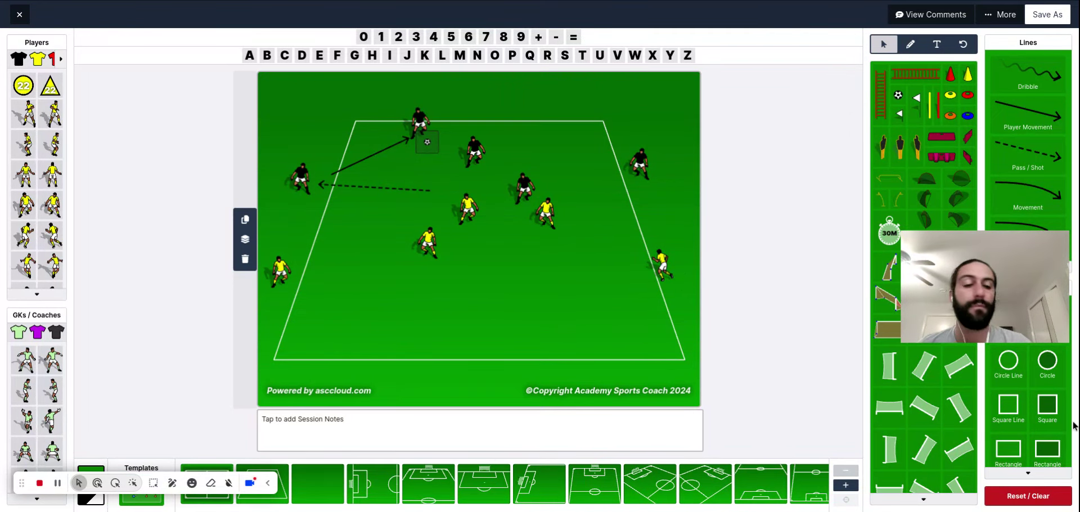
Clear the pitch to set up the half-pitch game with goals, black defenders and yellow attackers.
left_click(1028, 495)
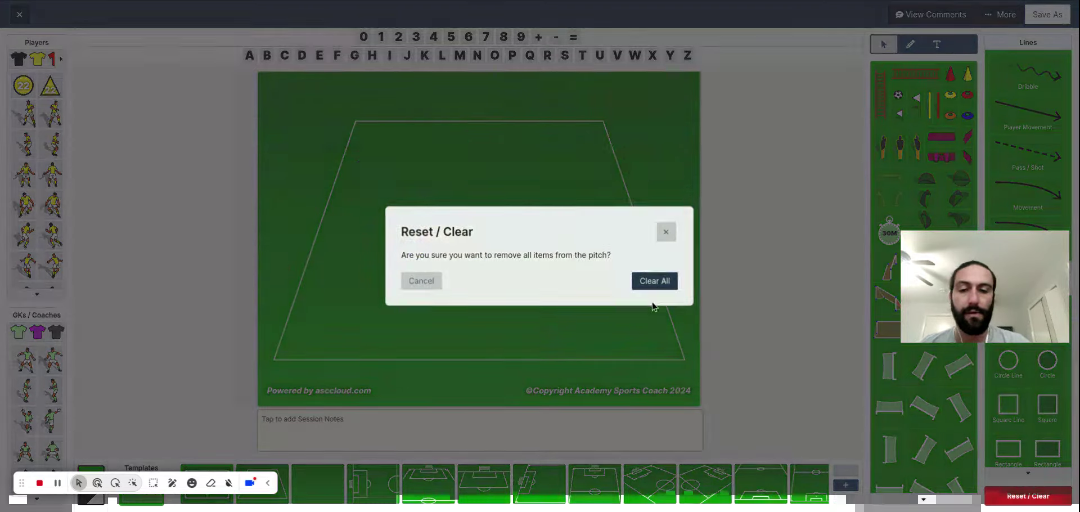
left_click(653, 281)
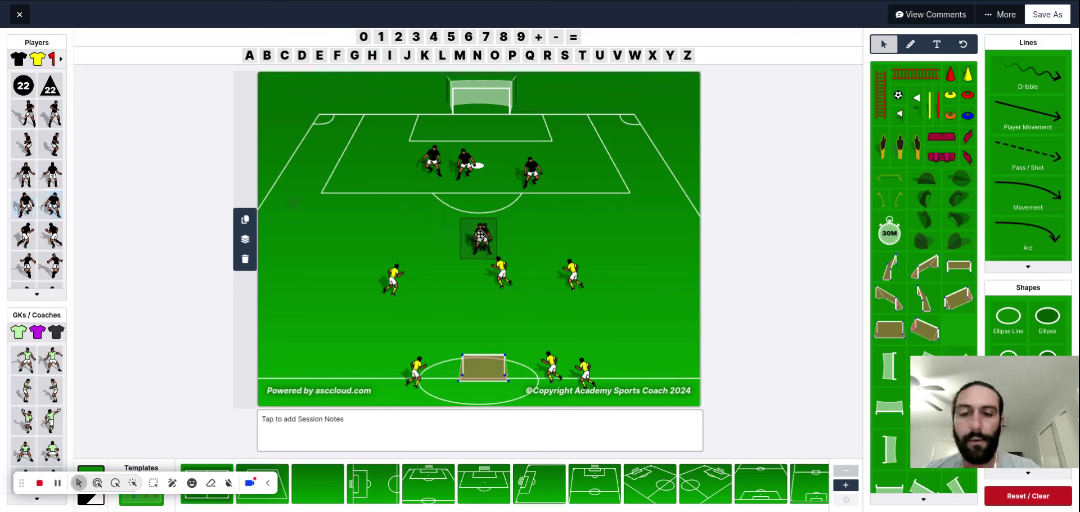
Add black defenders by the top goal and diagonal runs for the central and right yellow players.
left_click_drag(479, 237, 535, 104)
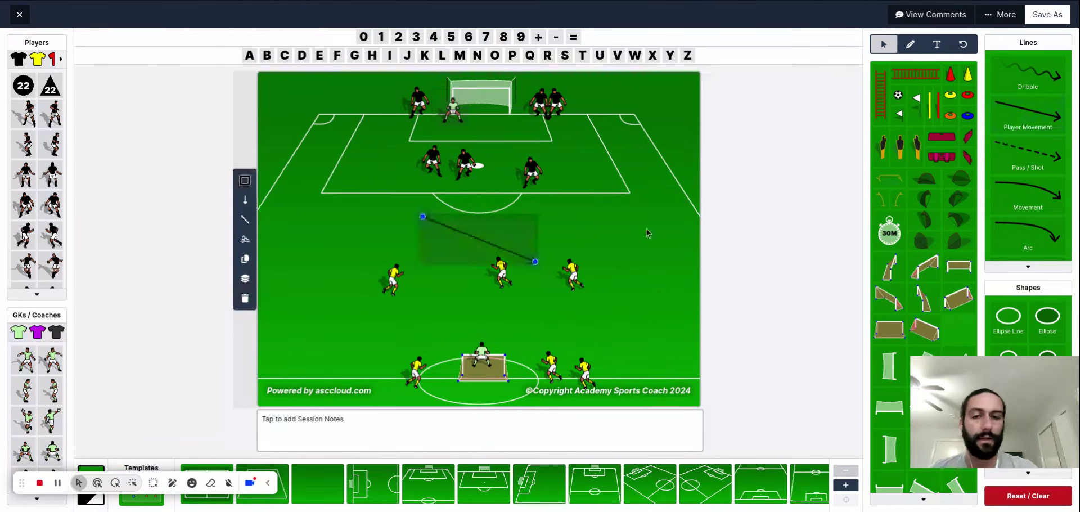
left_click_drag(422, 216, 388, 268)
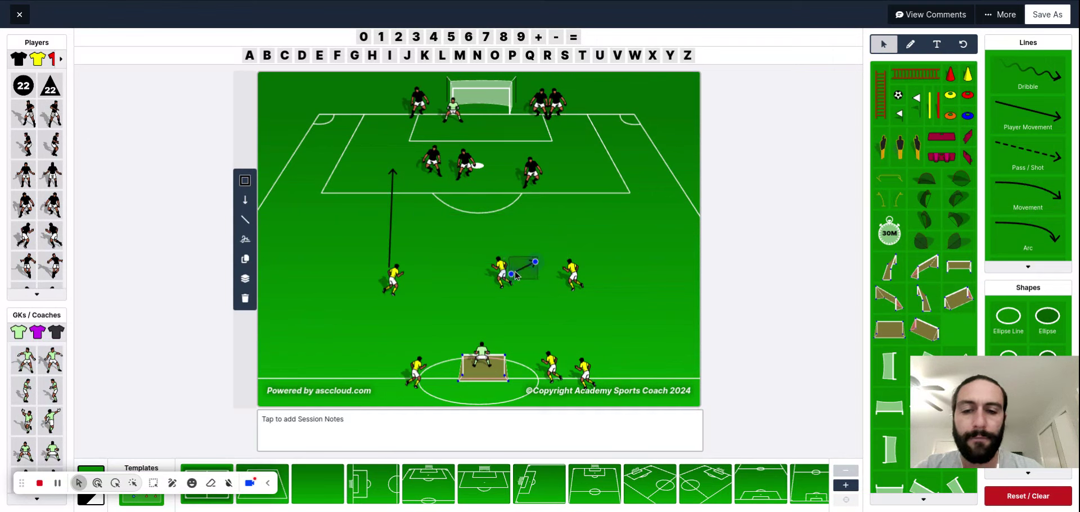
left_click_drag(503, 276, 626, 156)
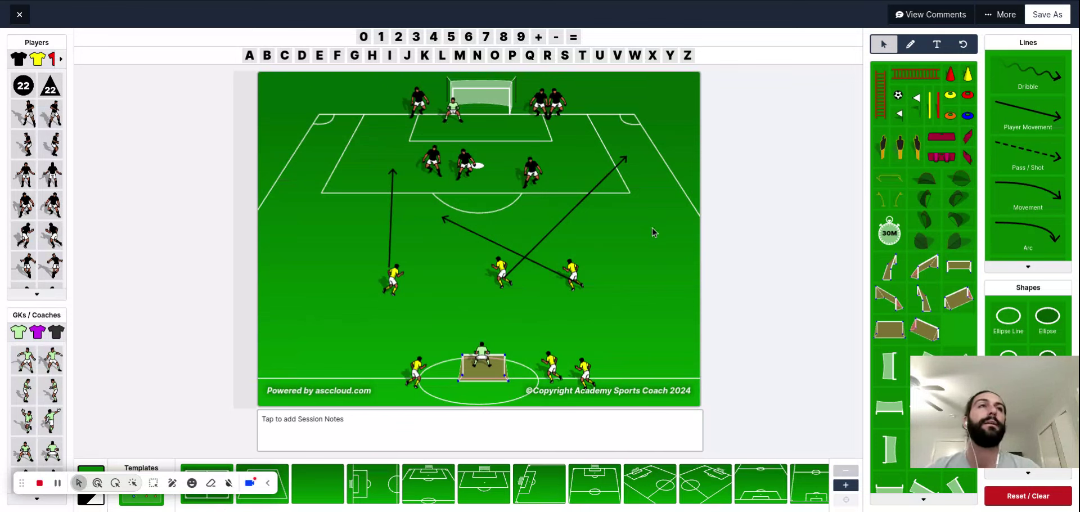
mouse_move(513, 221)
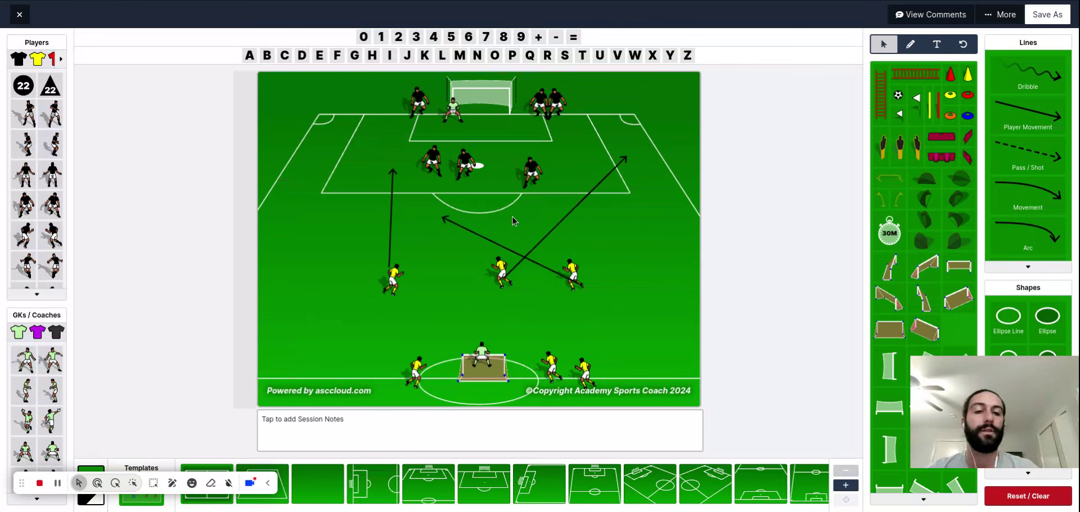
mouse_move(455, 205)
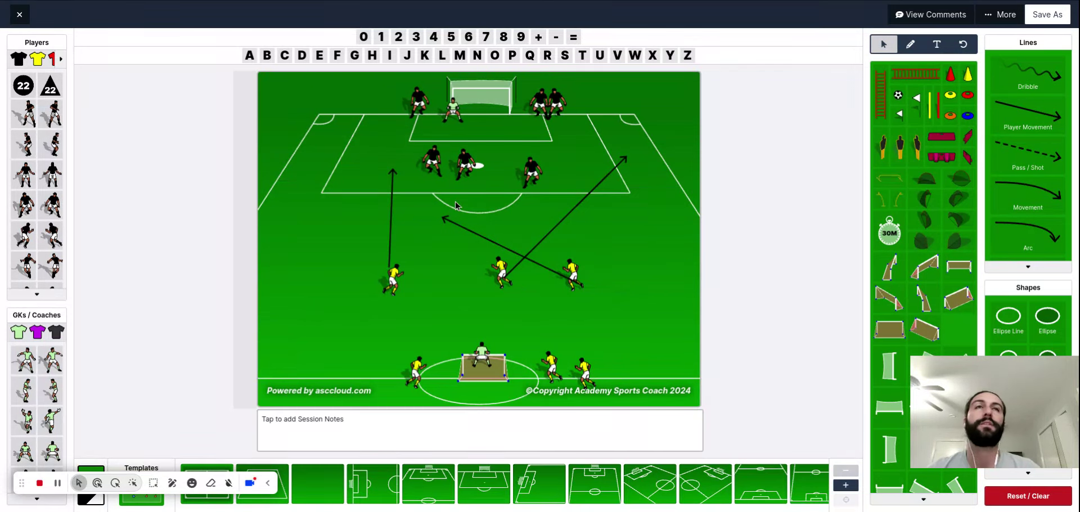
mouse_move(445, 228)
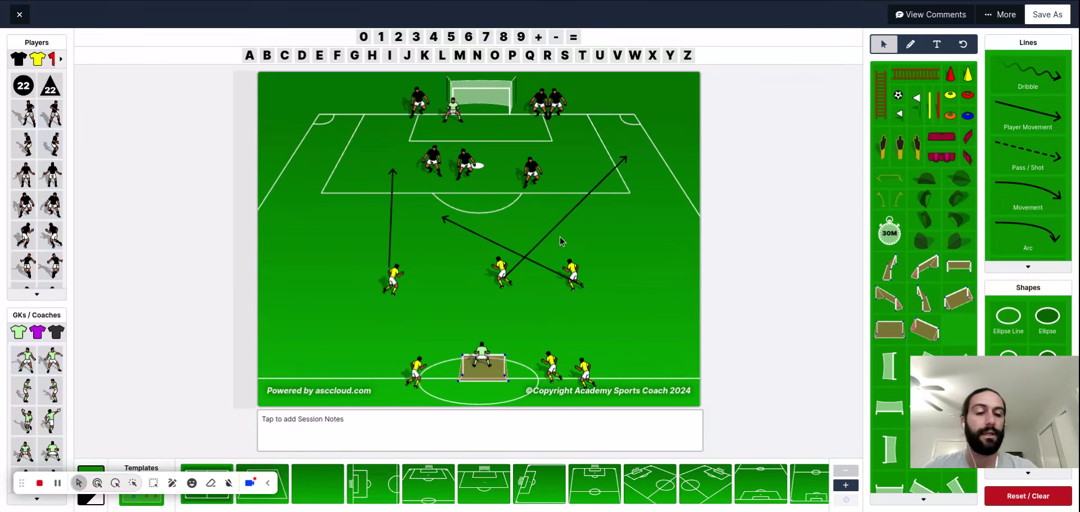
mouse_move(557, 243)
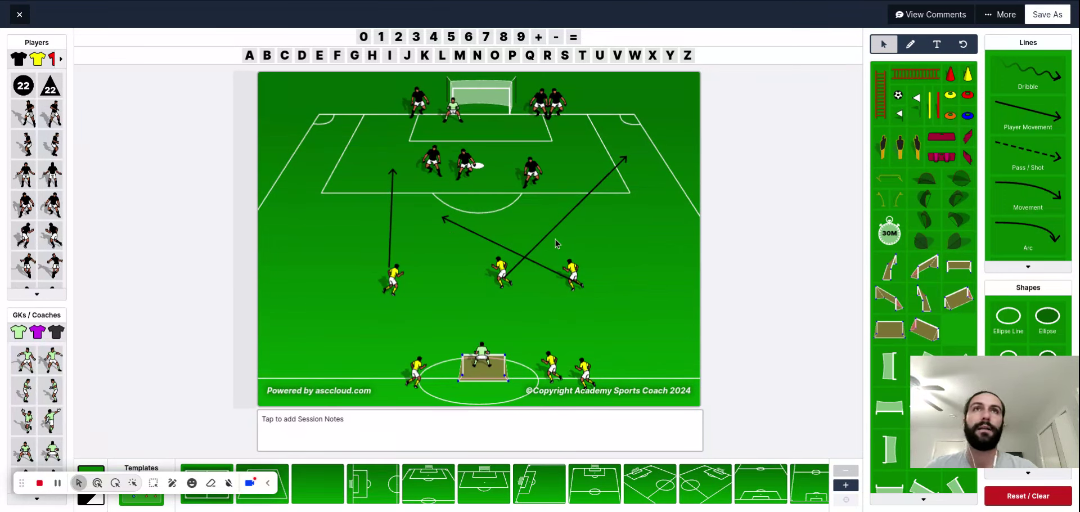
mouse_move(591, 209)
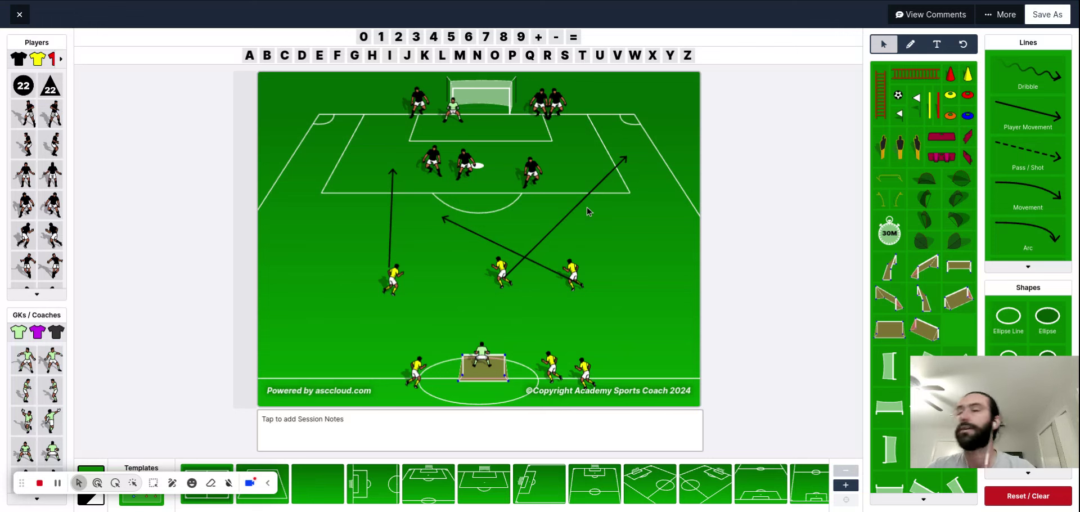
mouse_move(585, 213)
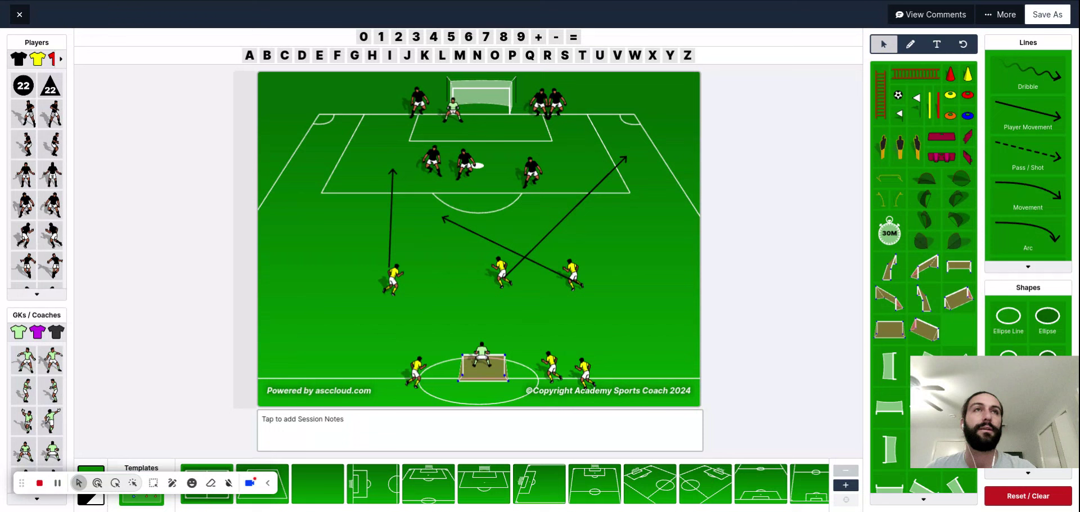
mouse_move(462, 214)
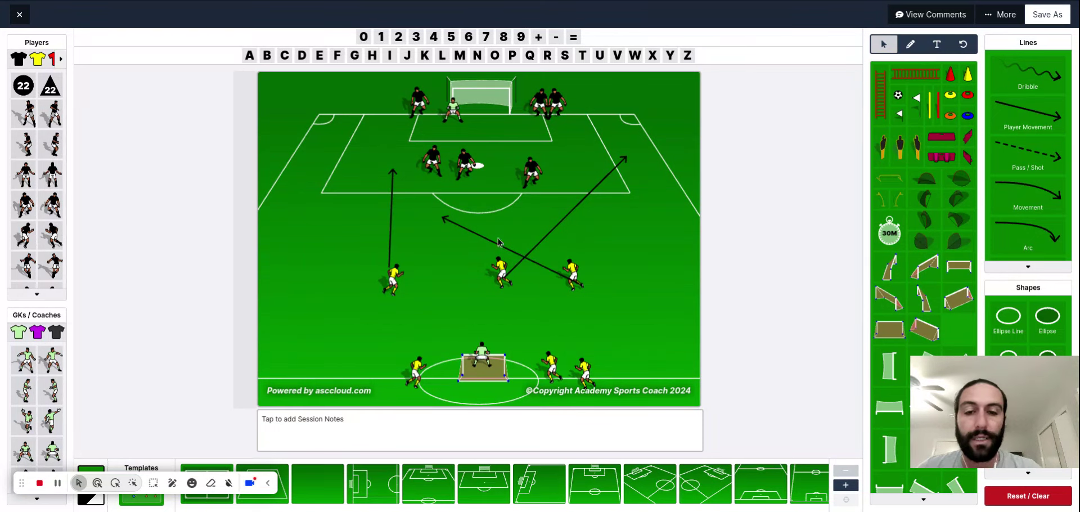
mouse_move(754, 198)
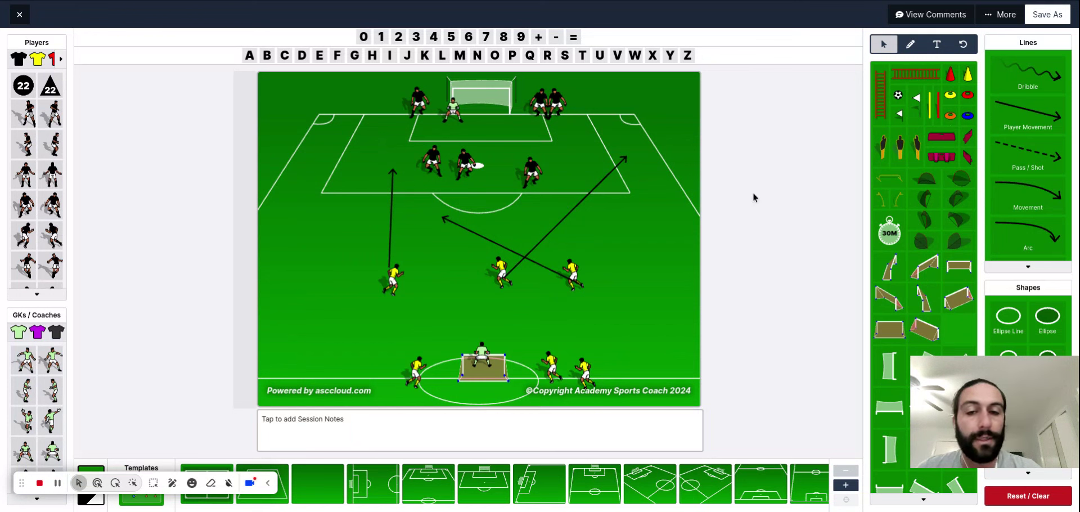
mouse_move(429, 205)
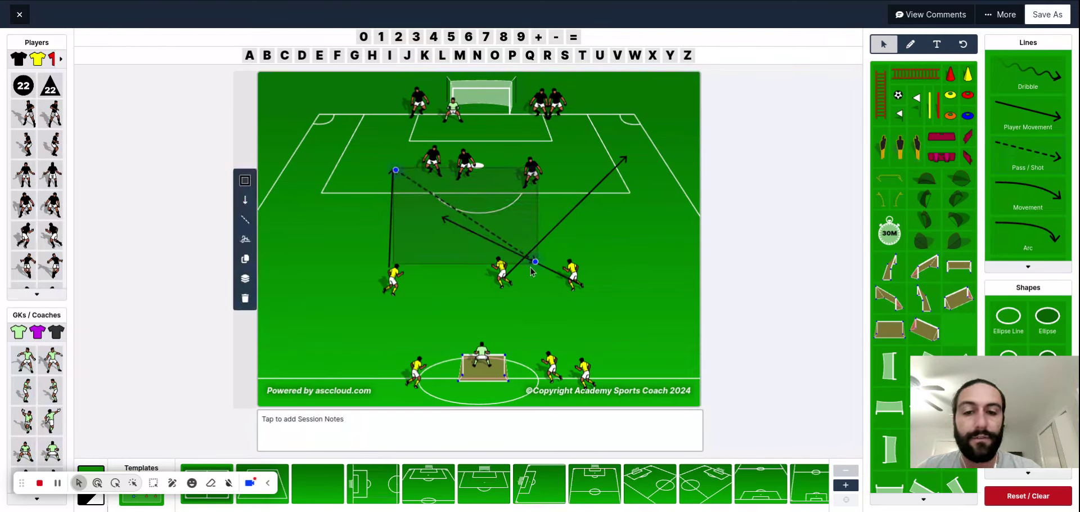
Draw a dashed pass to the end of the diagonal run and start a run from the left yellow player.
left_click_drag(536, 262, 619, 154)
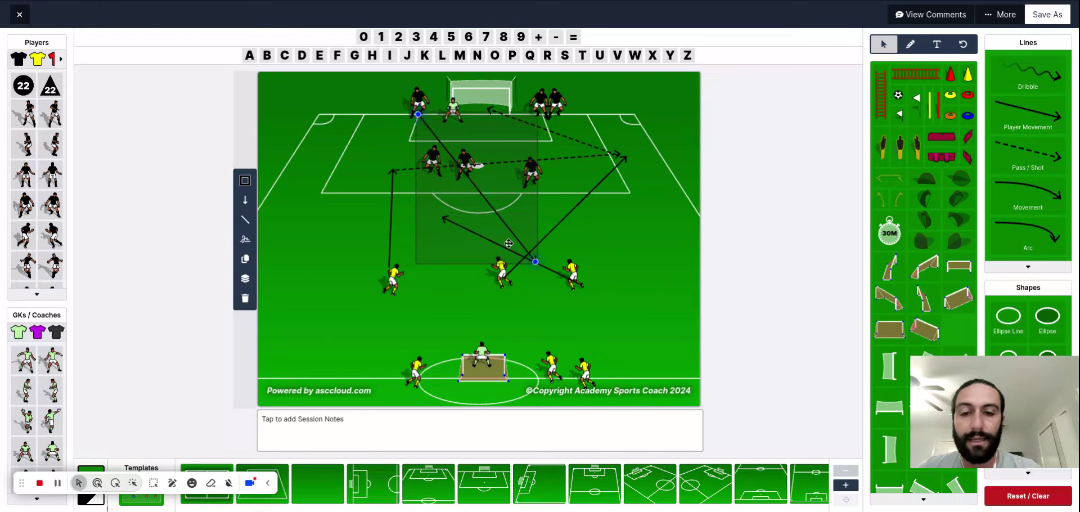
left_click_drag(535, 261, 344, 279)
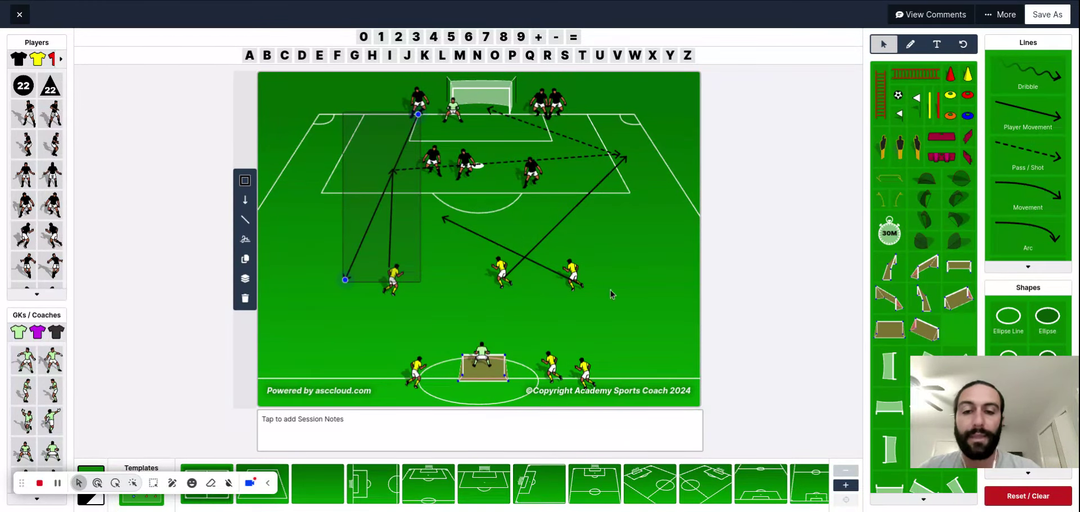
mouse_move(544, 292)
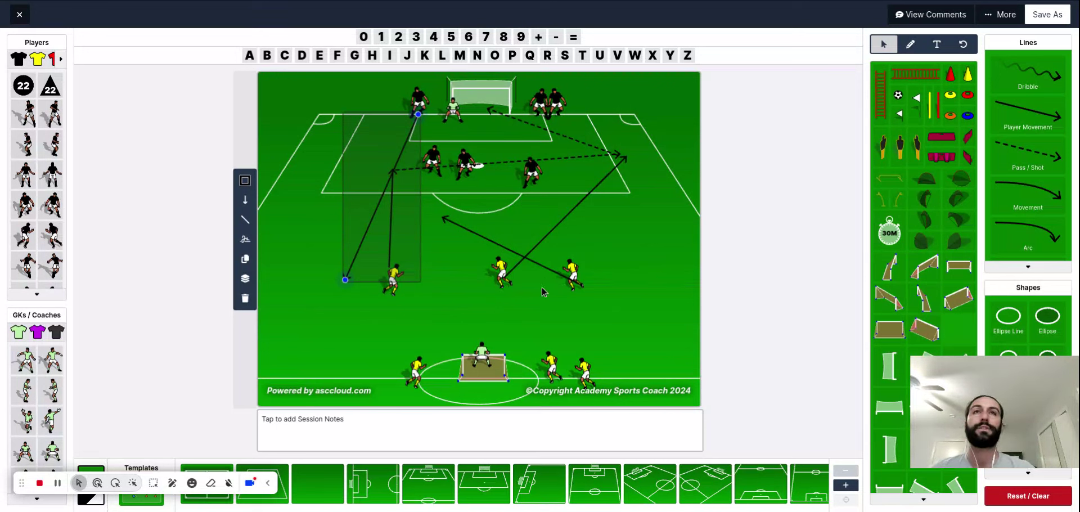
mouse_move(532, 268)
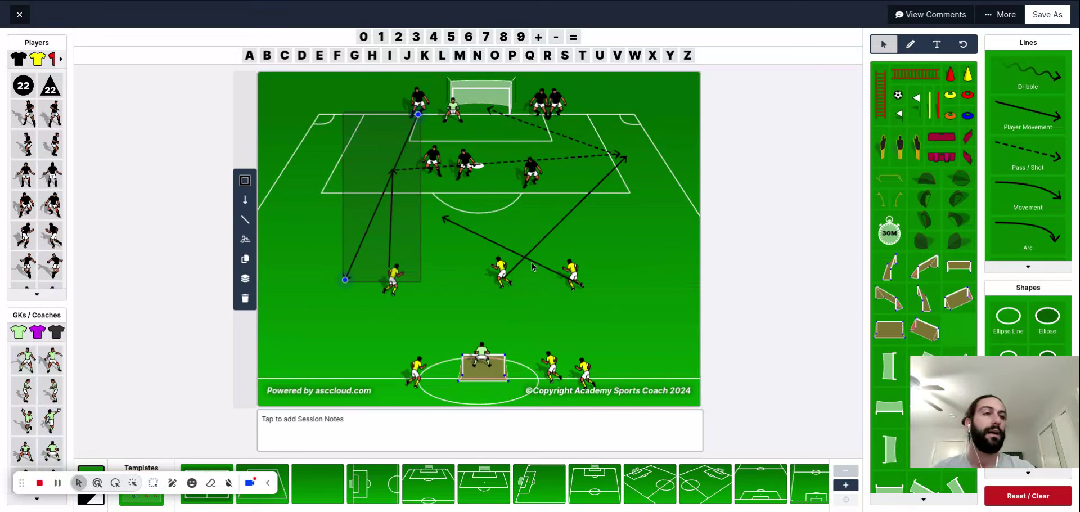
mouse_move(578, 254)
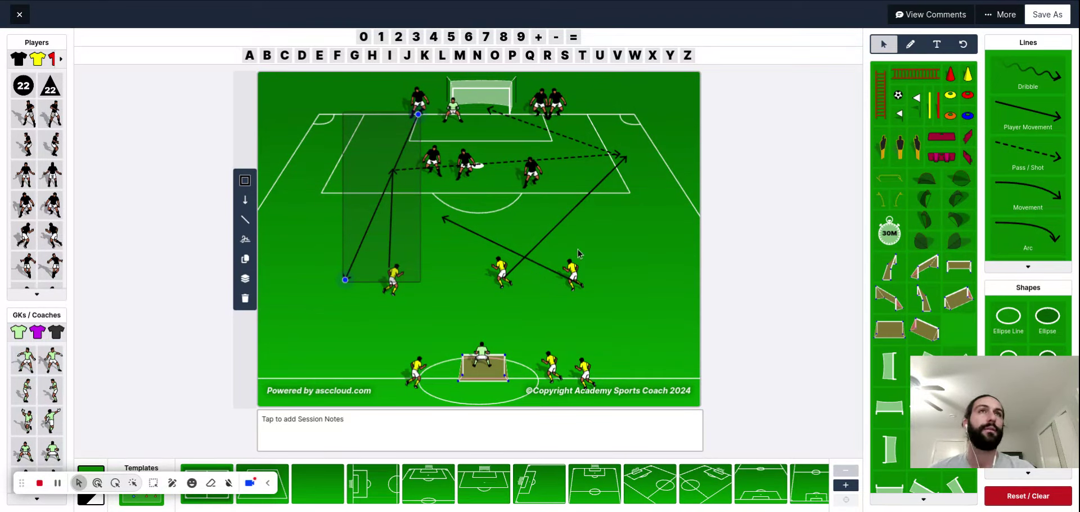
mouse_move(547, 153)
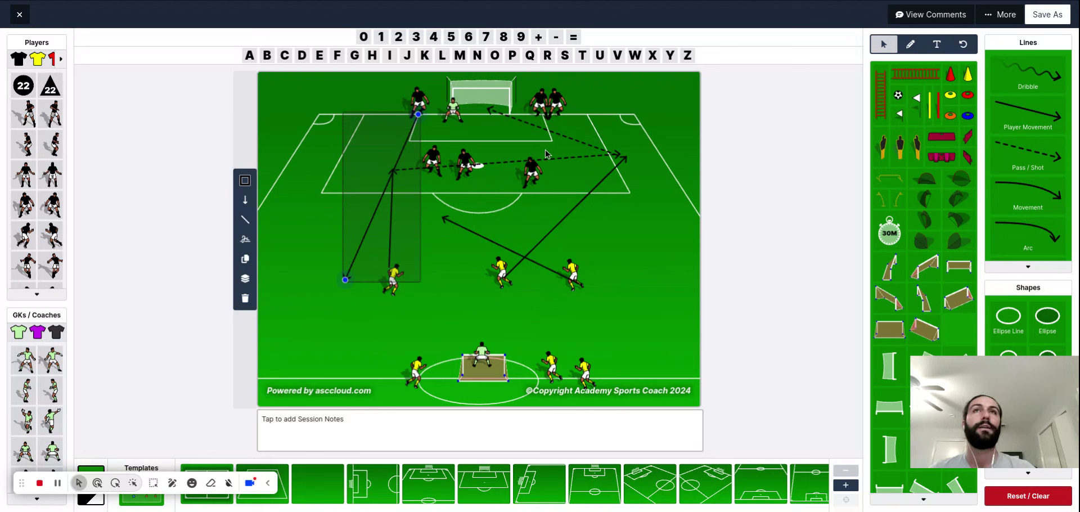
mouse_move(412, 305)
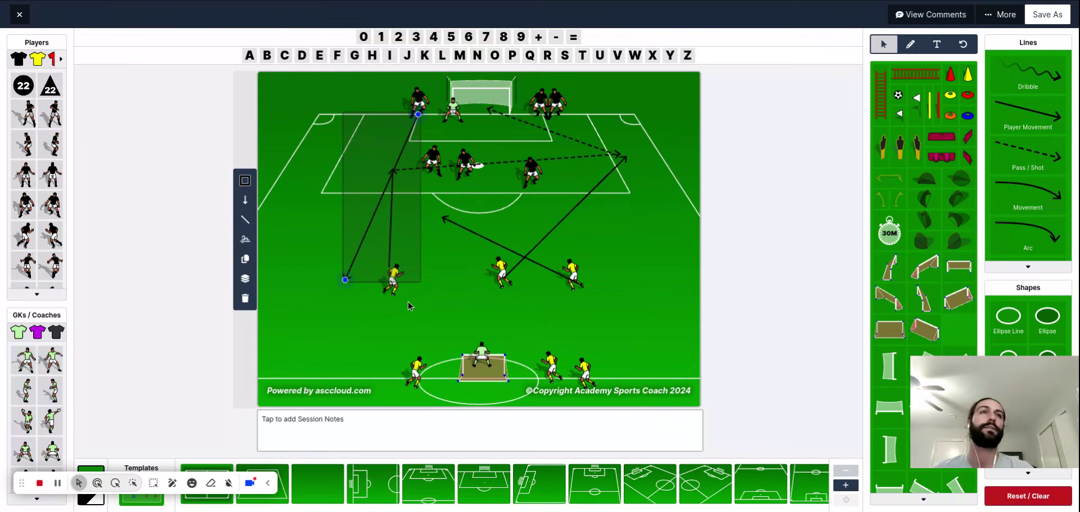
mouse_move(488, 289)
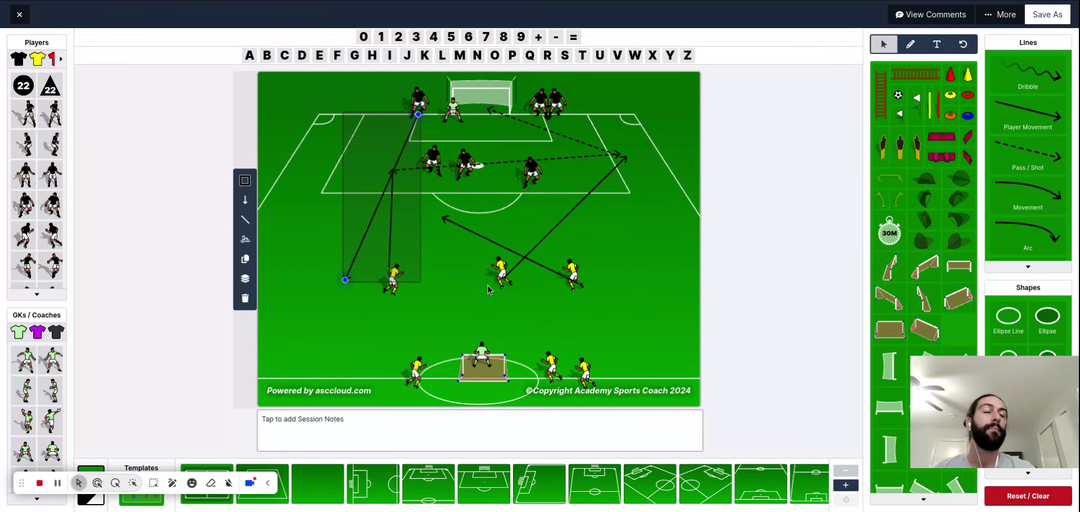
mouse_move(606, 289)
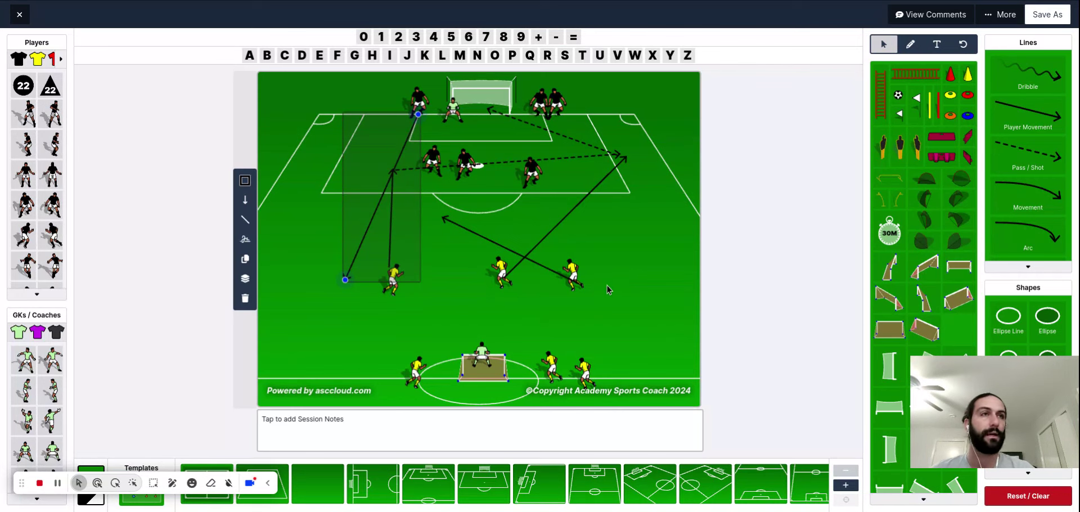
mouse_move(591, 299)
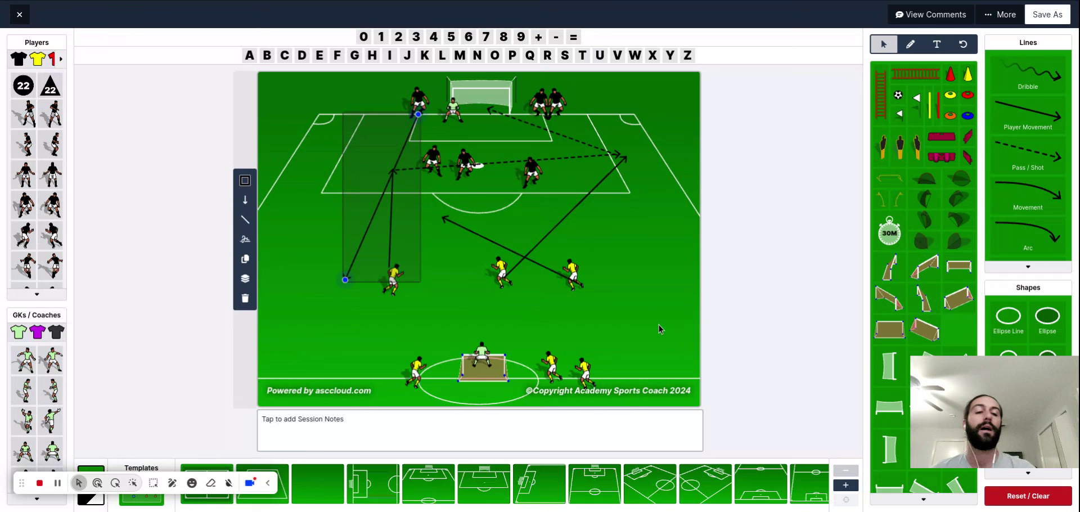
mouse_move(659, 328)
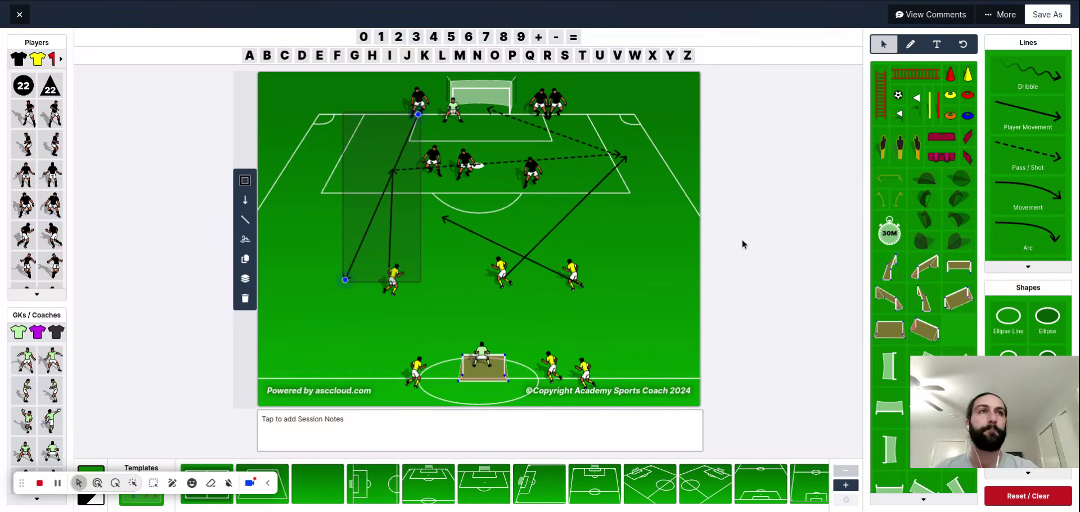
mouse_move(760, 237)
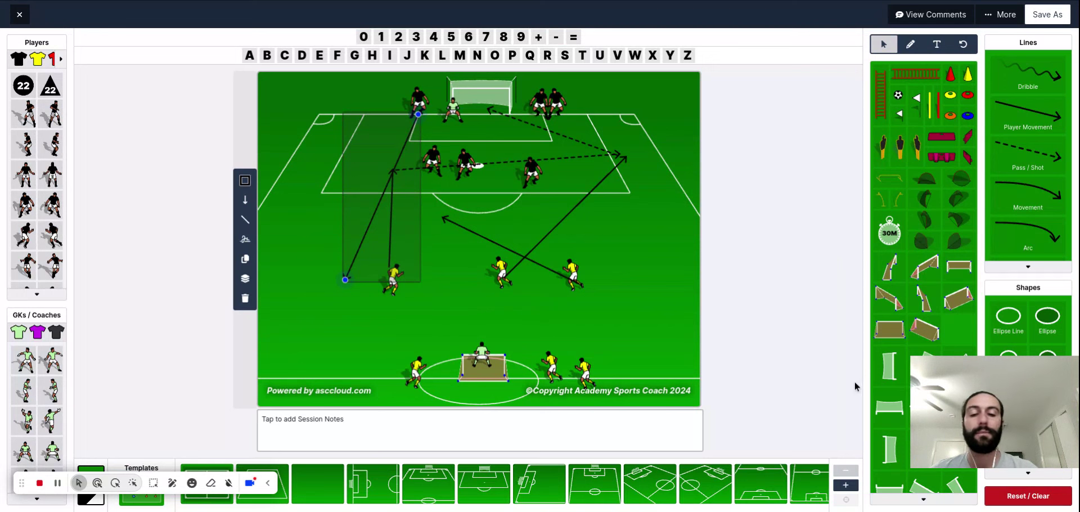
mouse_move(817, 441)
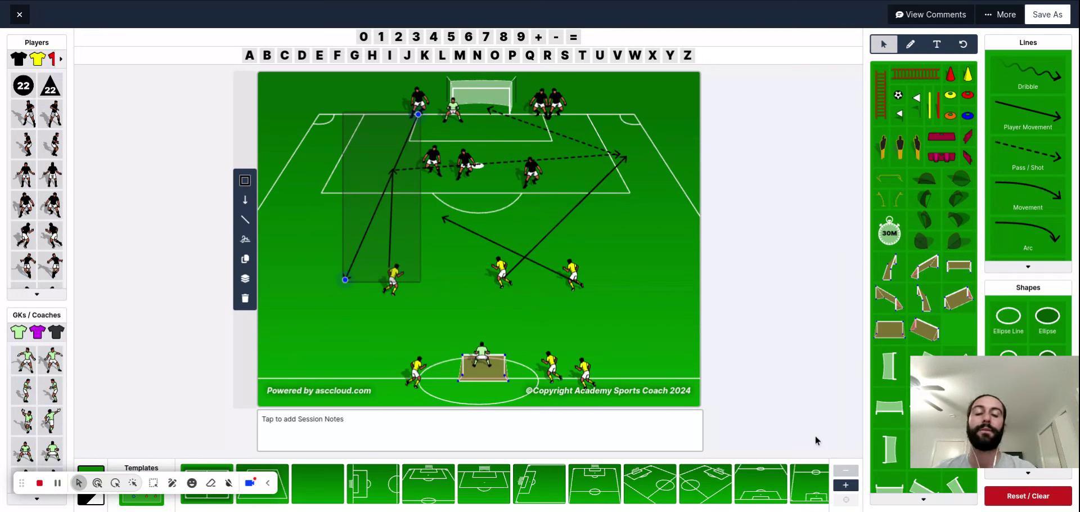